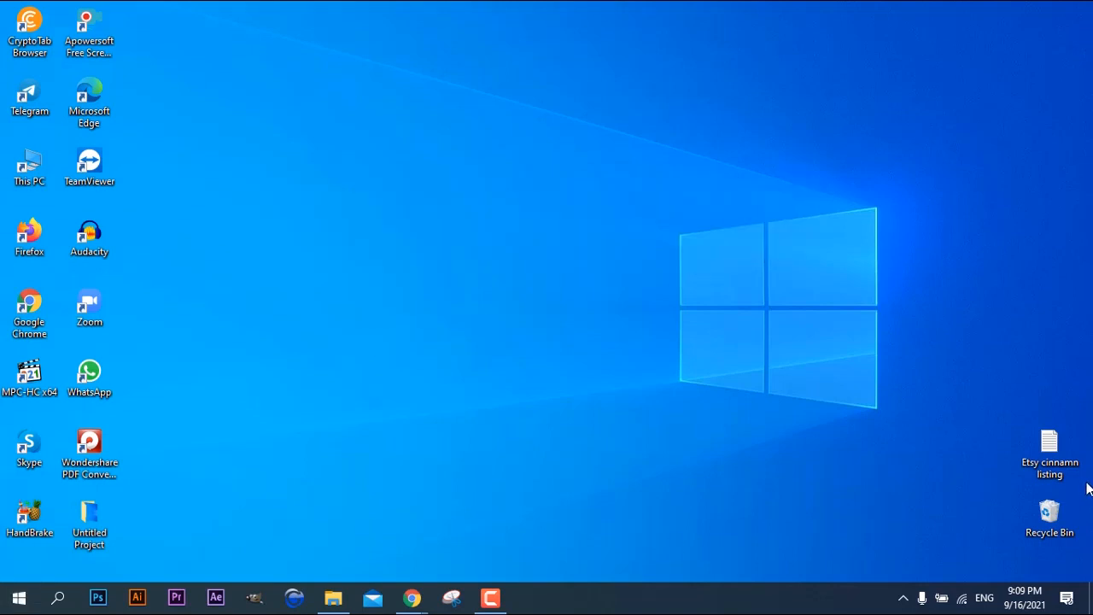
{"action": "mouse_move", "coordinate": [793, 379]}
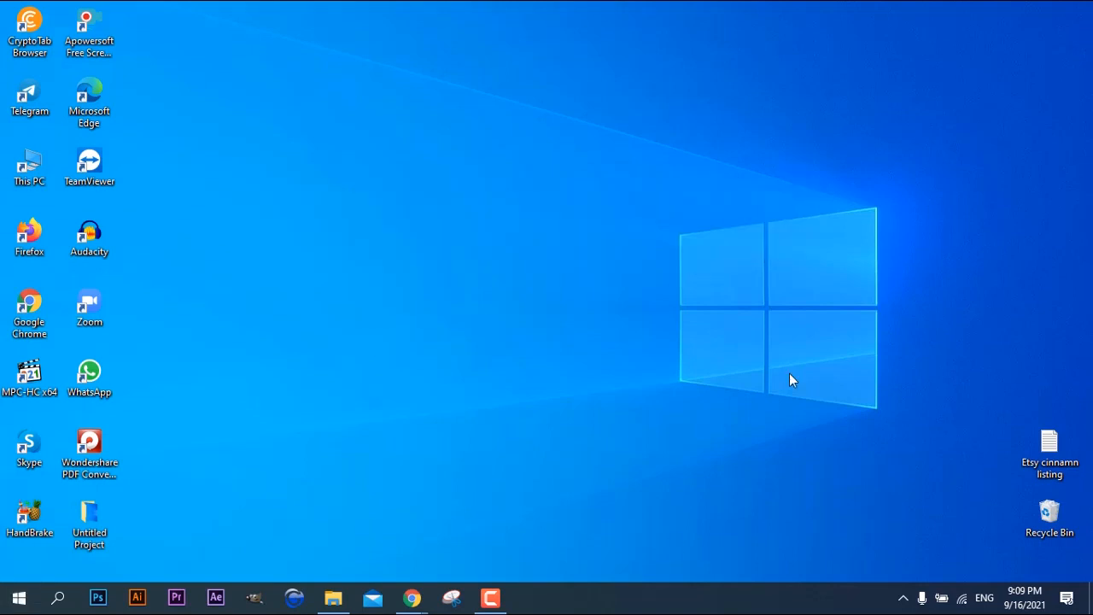
{"action": "mouse_move", "coordinate": [408, 598]}
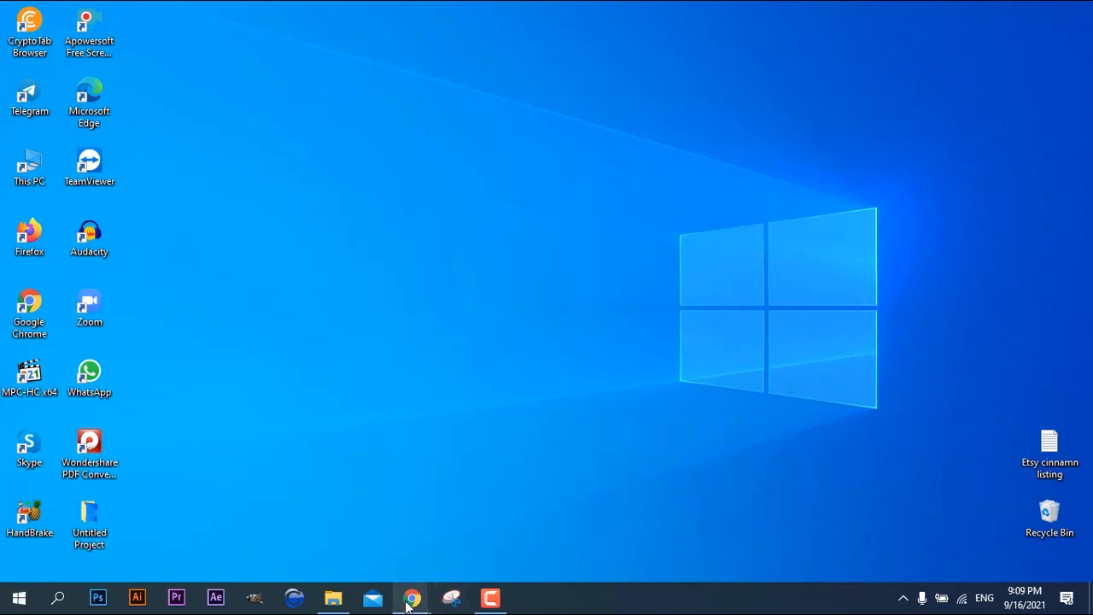
- Bring the Wikipedia United States page forward and search Start for 'paint'
{"action": "left_click", "coordinate": [409, 595]}
{"action": "type", "text": "p"}
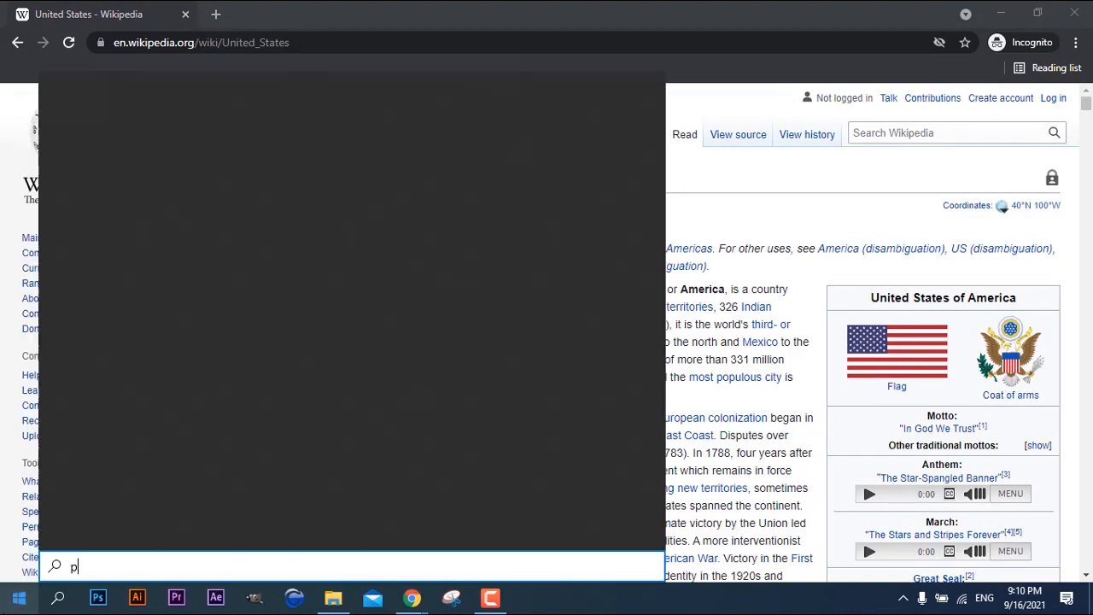
{"action": "type", "text": "aint"}
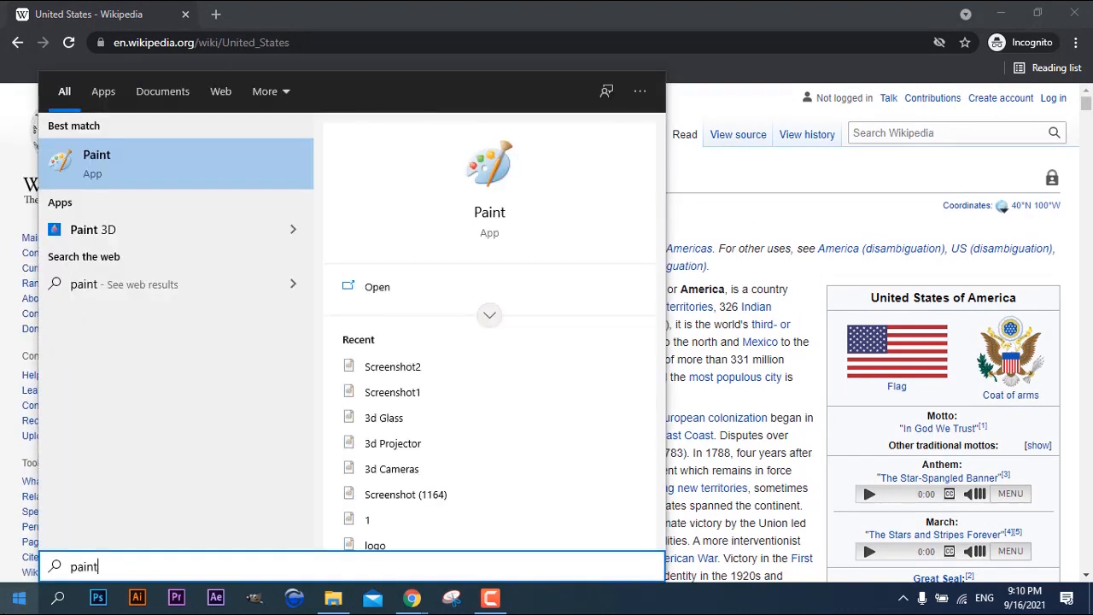
{"action": "mouse_move", "coordinate": [111, 174]}
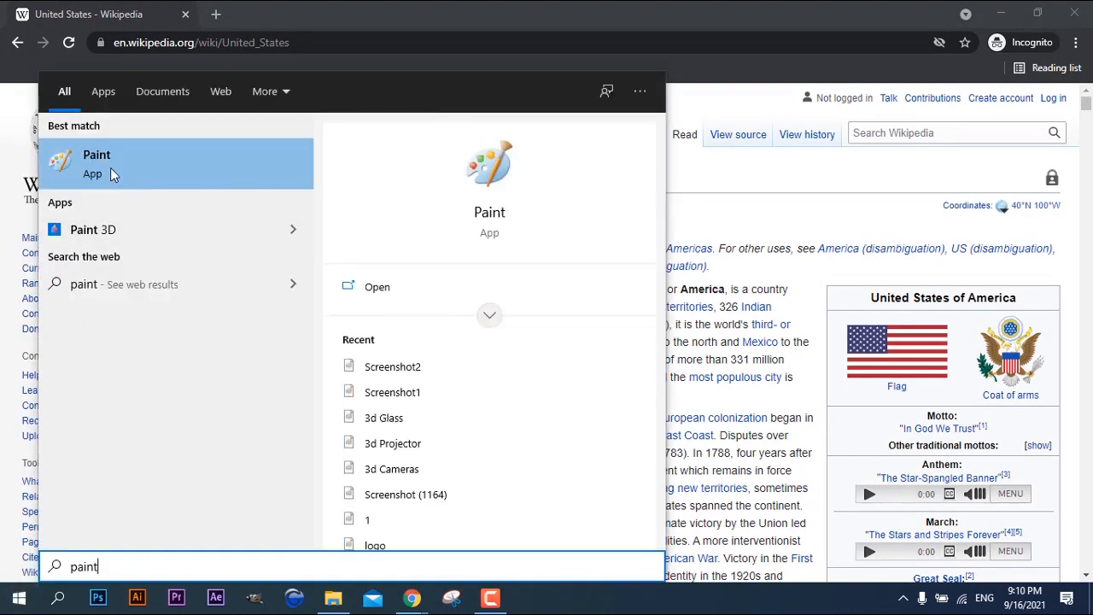
- Launch Paint, paste the screenshot and circle the United States title and subtitle with the Pencil
{"action": "left_click", "coordinate": [96, 162]}
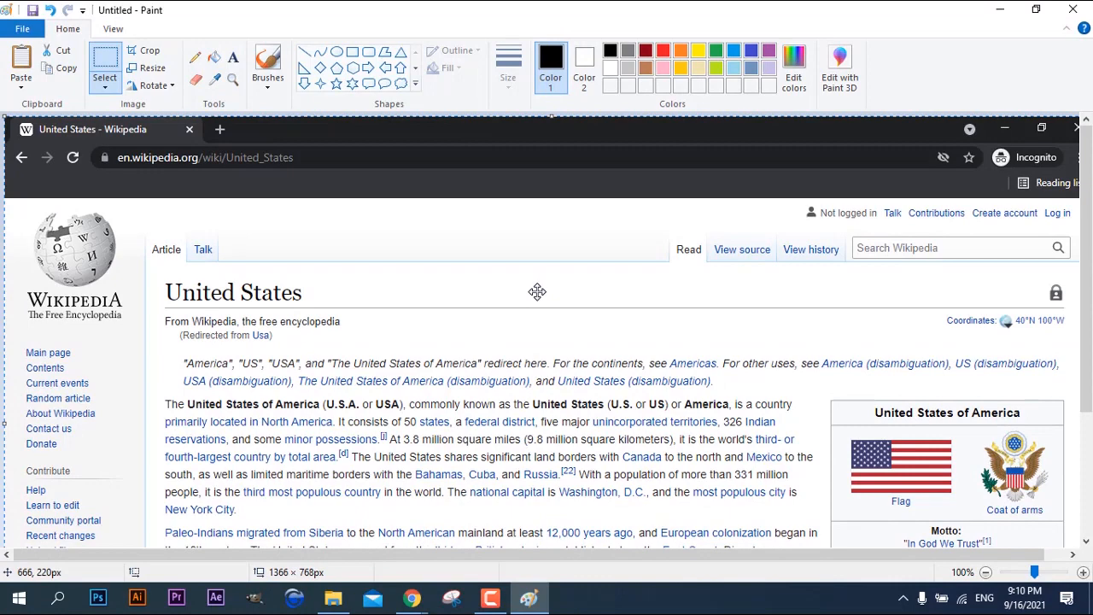
{"action": "mouse_move", "coordinate": [657, 357]}
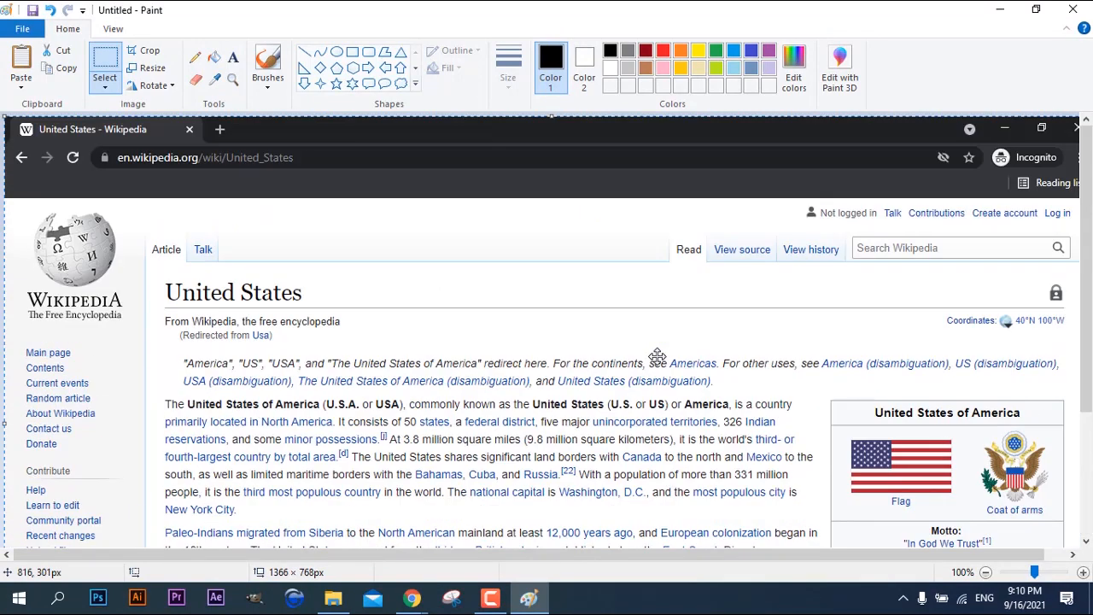
{"action": "mouse_move", "coordinate": [393, 376]}
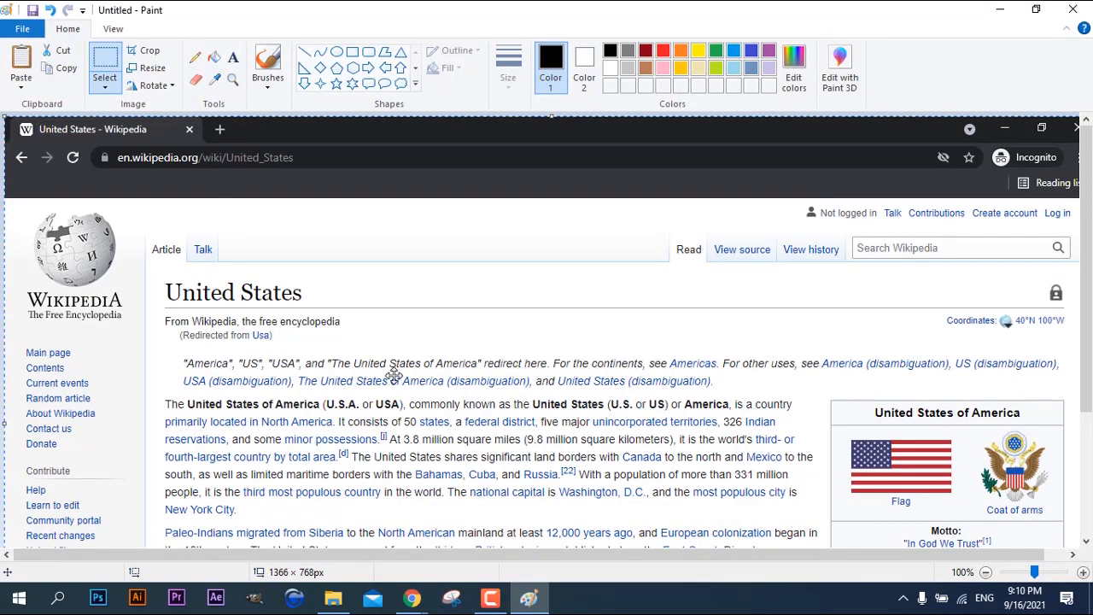
{"action": "mouse_move", "coordinate": [112, 31]}
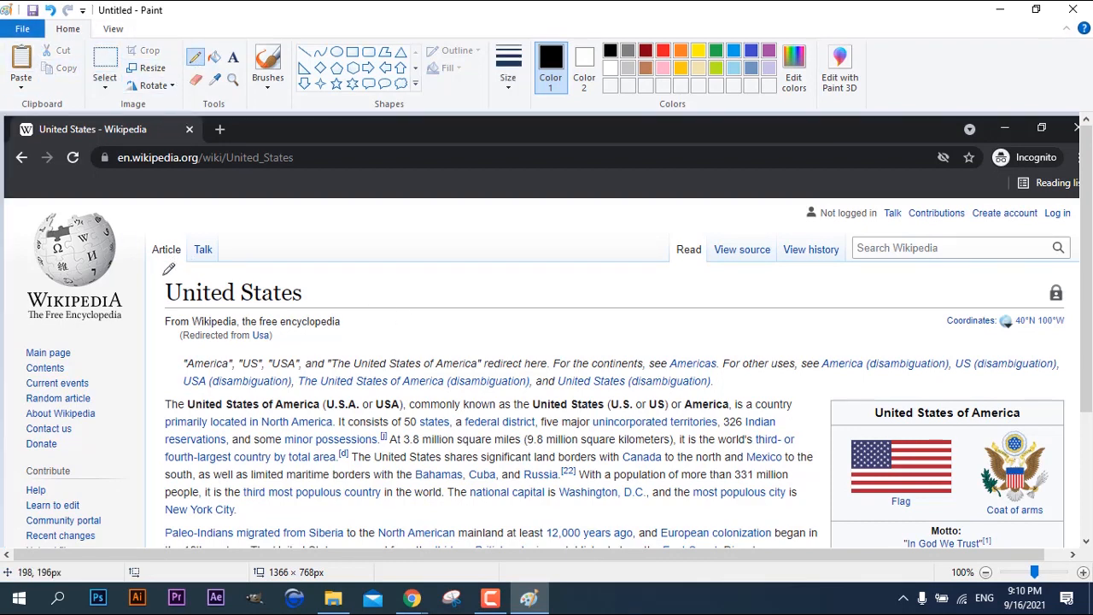
{"action": "left_click_drag", "start_coordinate": [152, 273], "coordinate": [157, 328]}
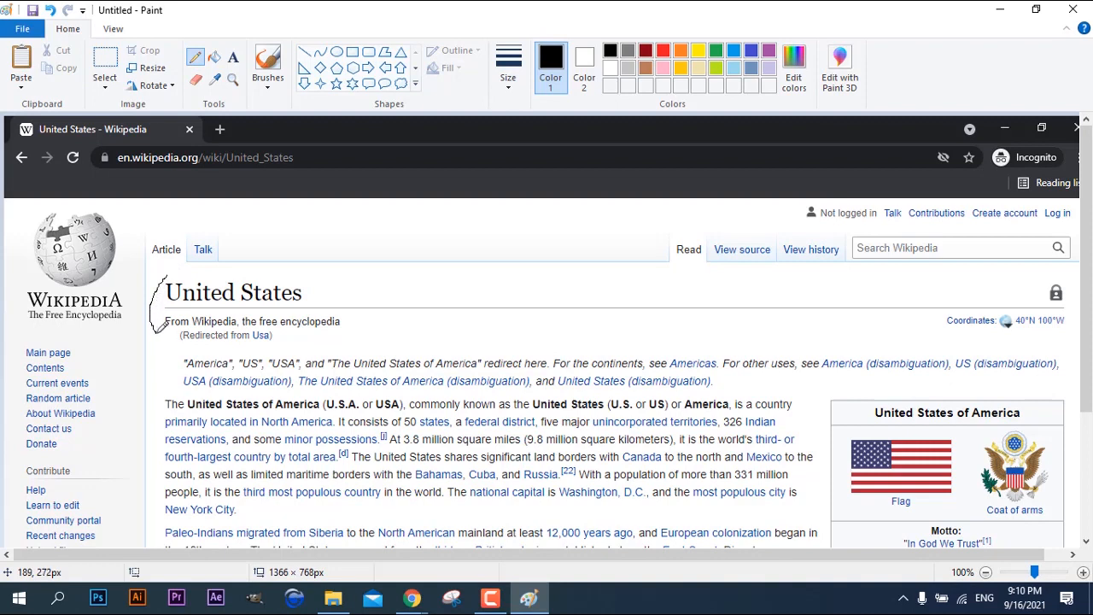
{"action": "left_click_drag", "start_coordinate": [157, 307], "coordinate": [304, 338]}
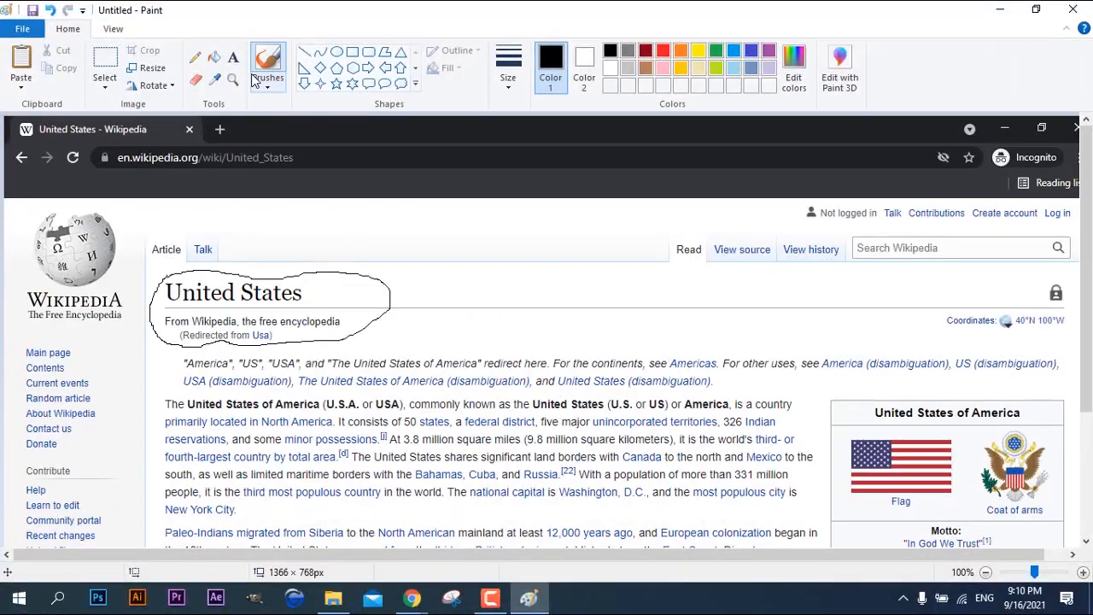
- Underline 'New York City' in the article text with the Pencil
{"action": "scroll", "scroll_direction": "down", "scroll_amount": 3}
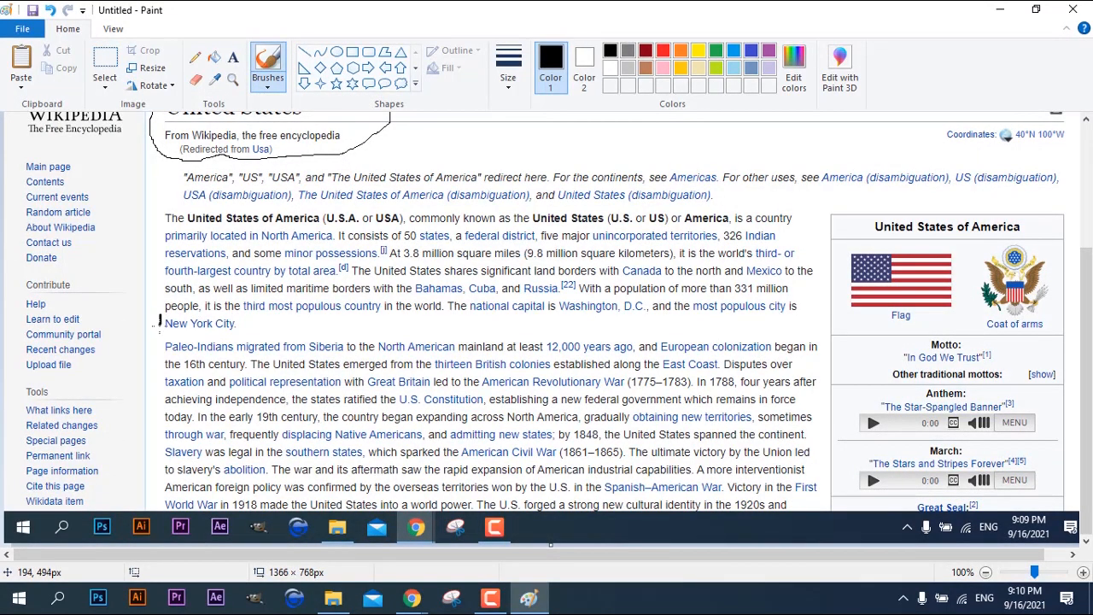
{"action": "left_click_drag", "start_coordinate": [160, 309], "coordinate": [256, 334]}
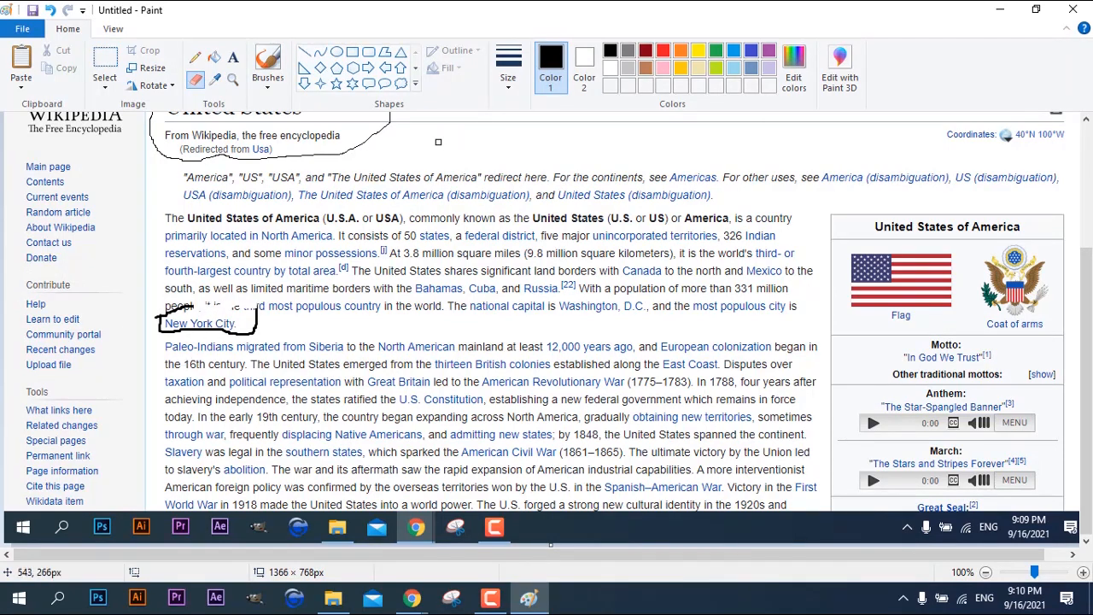
{"action": "left_click", "coordinate": [411, 523]}
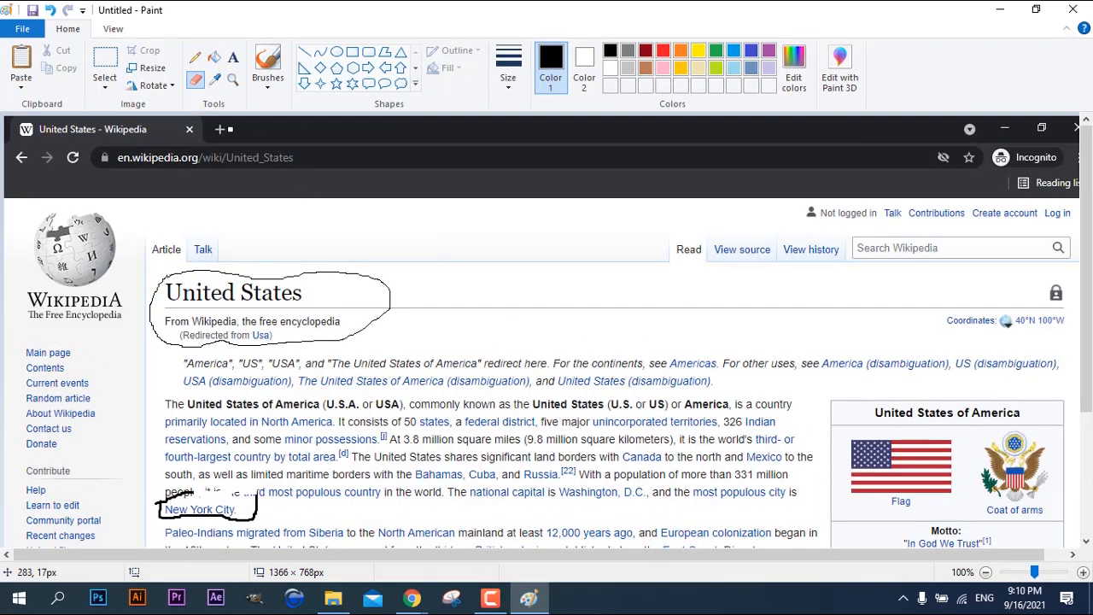
- Save the annotated picture to the Desktop as a JPEG named Screenshot1
{"action": "left_click", "coordinate": [22, 27]}
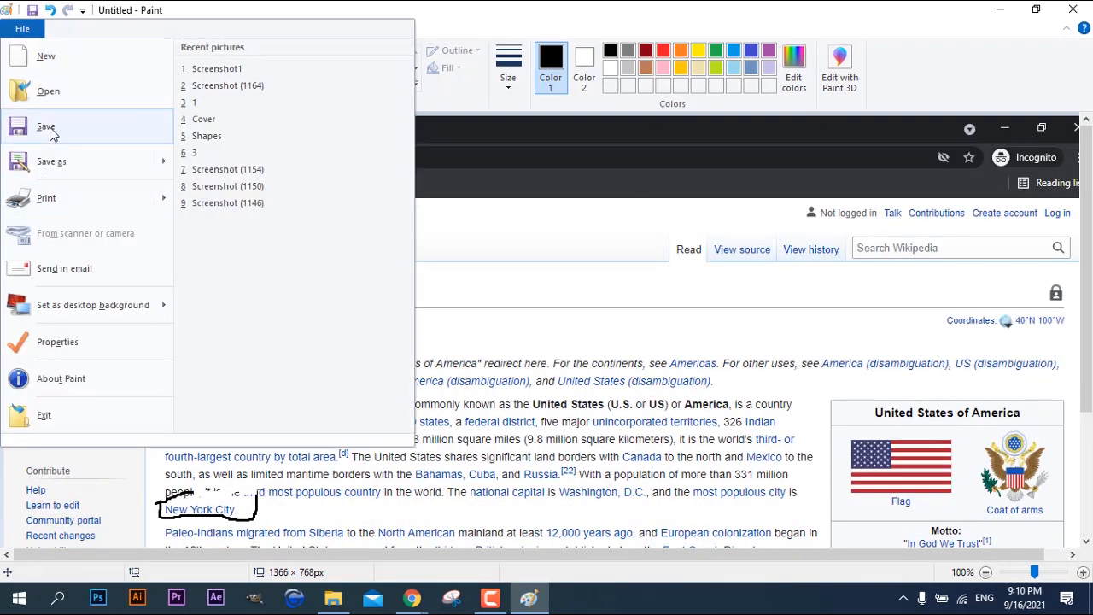
{"action": "left_click", "coordinate": [46, 126]}
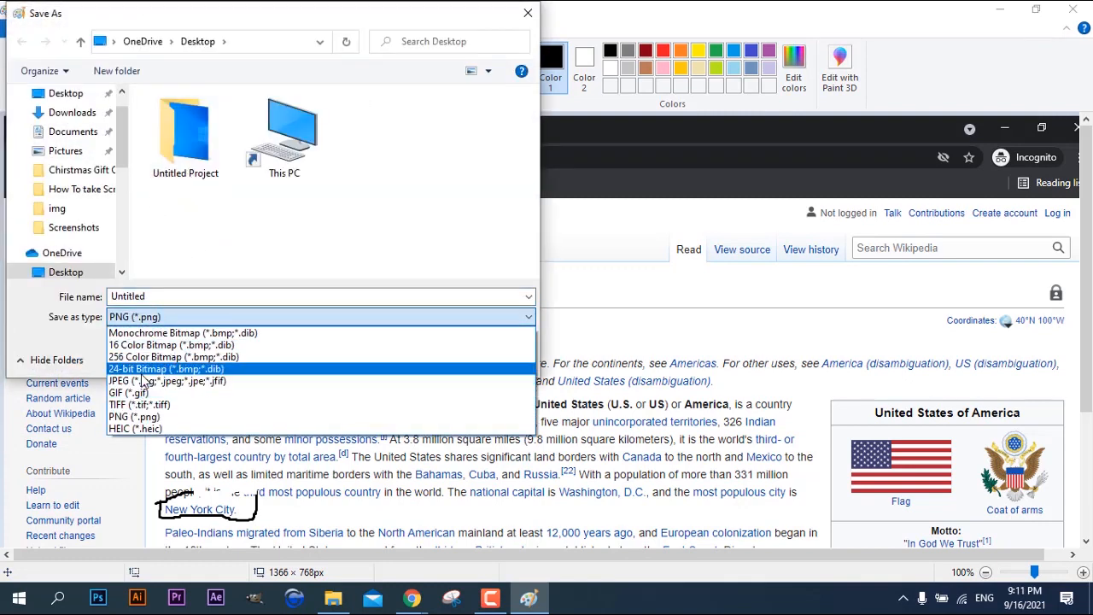
{"action": "left_click", "coordinate": [147, 381]}
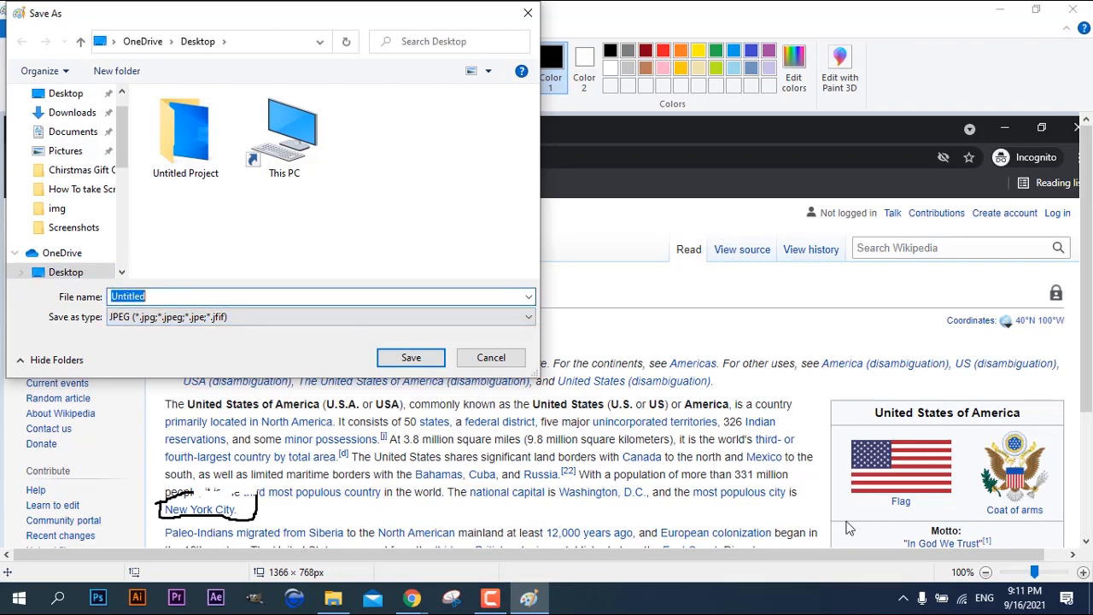
{"action": "type", "text": "Screenshot1"}
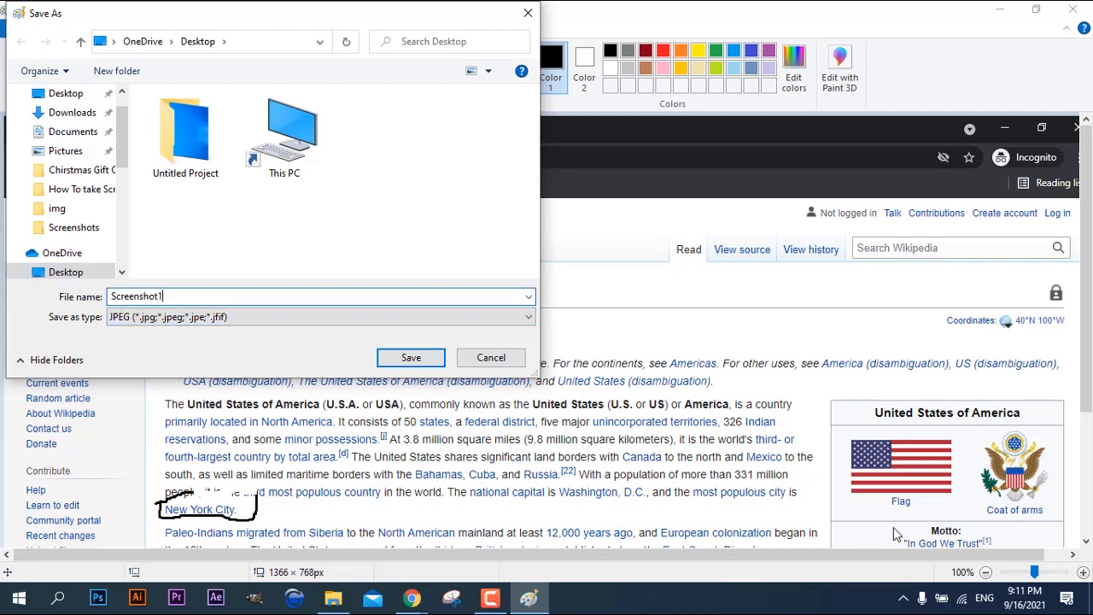
{"action": "left_click", "coordinate": [410, 356]}
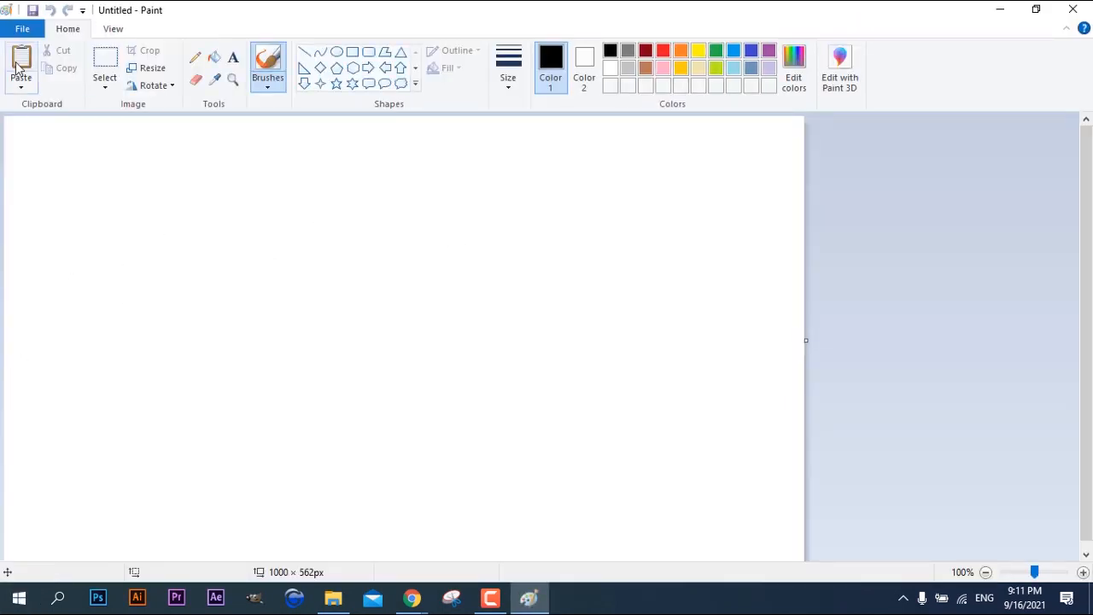
- Paste the Canada screenshot, underline the Canada title and start saving it
{"action": "left_click", "coordinate": [410, 598]}
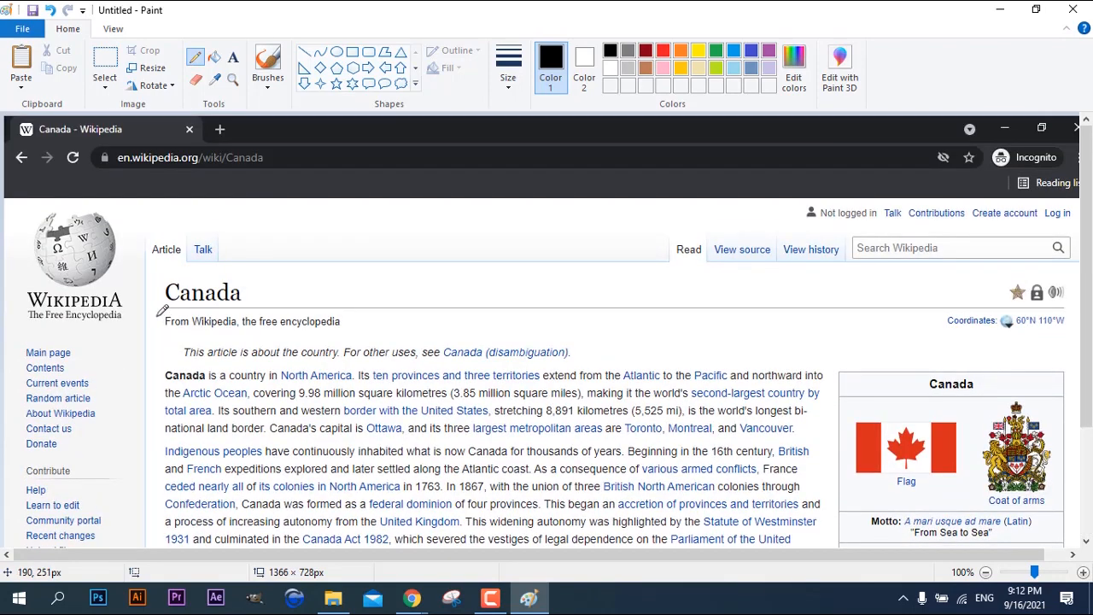
{"action": "left_click_drag", "start_coordinate": [171, 305], "coordinate": [247, 304]}
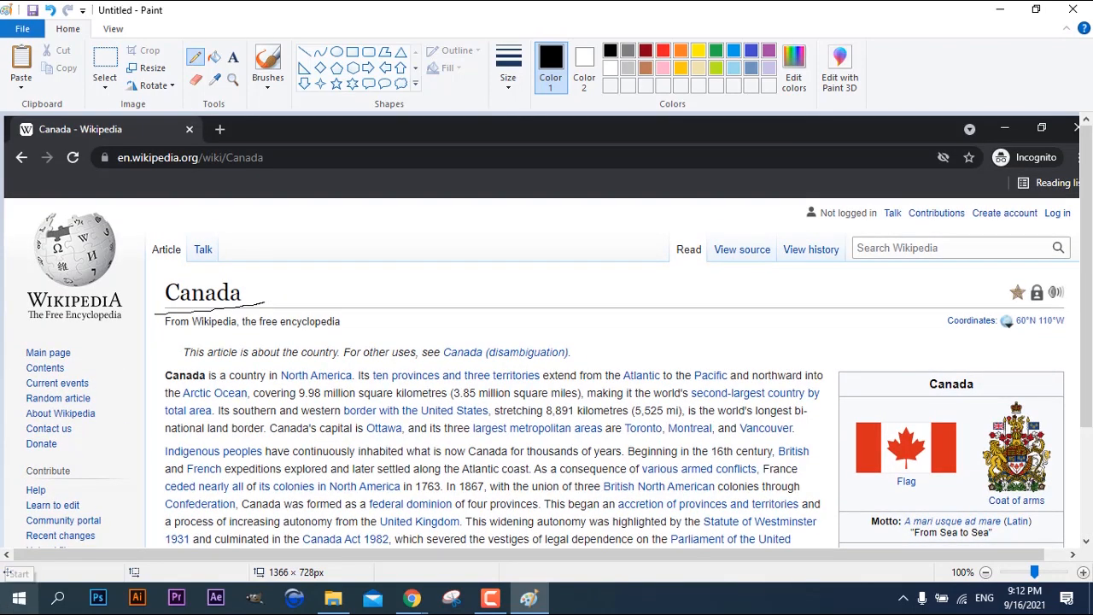
{"action": "left_click", "coordinate": [24, 27]}
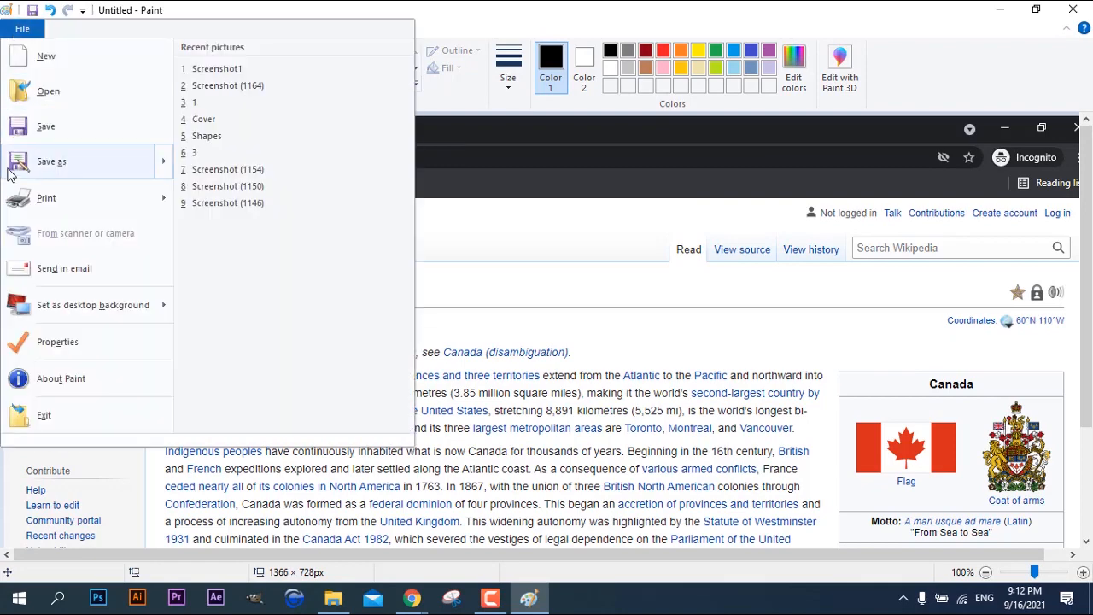
{"action": "mouse_move", "coordinate": [44, 127]}
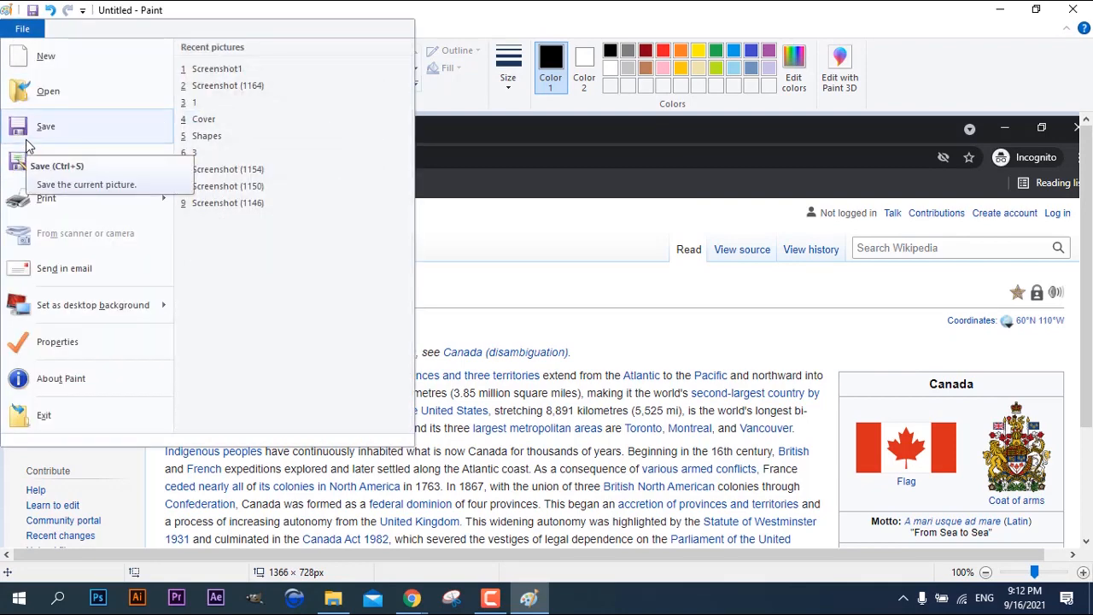
{"action": "left_click", "coordinate": [45, 127]}
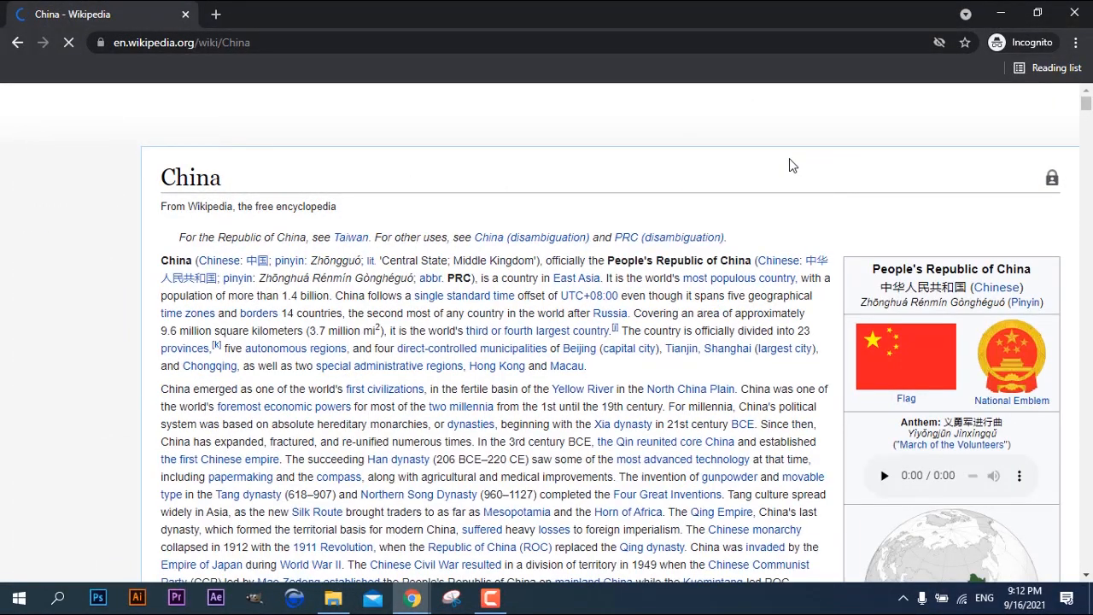
{"action": "mouse_move", "coordinate": [692, 130]}
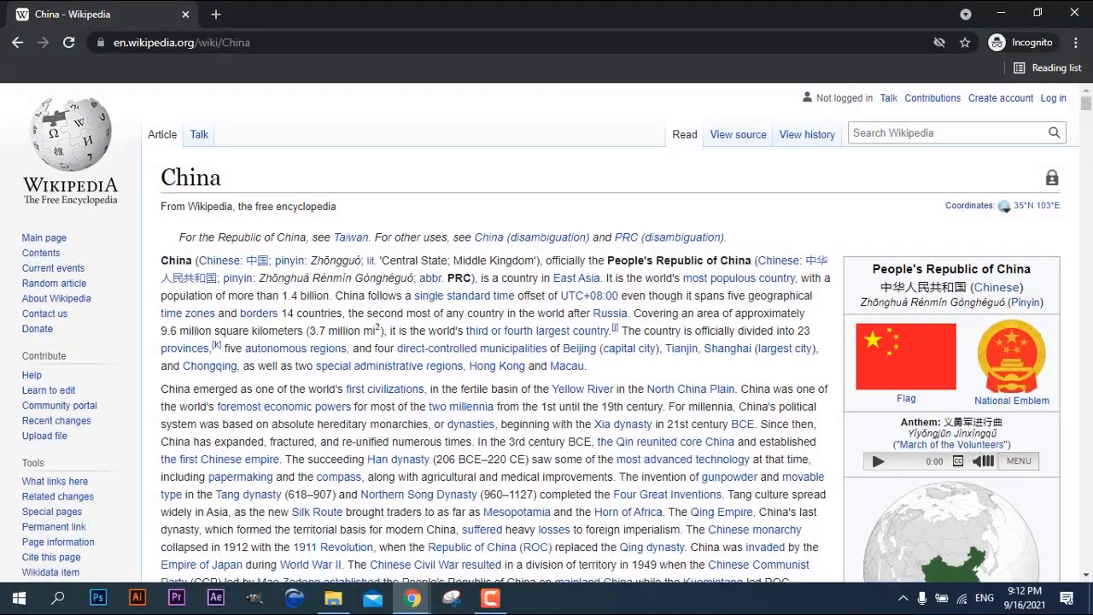
{"action": "mouse_move", "coordinate": [429, 45]}
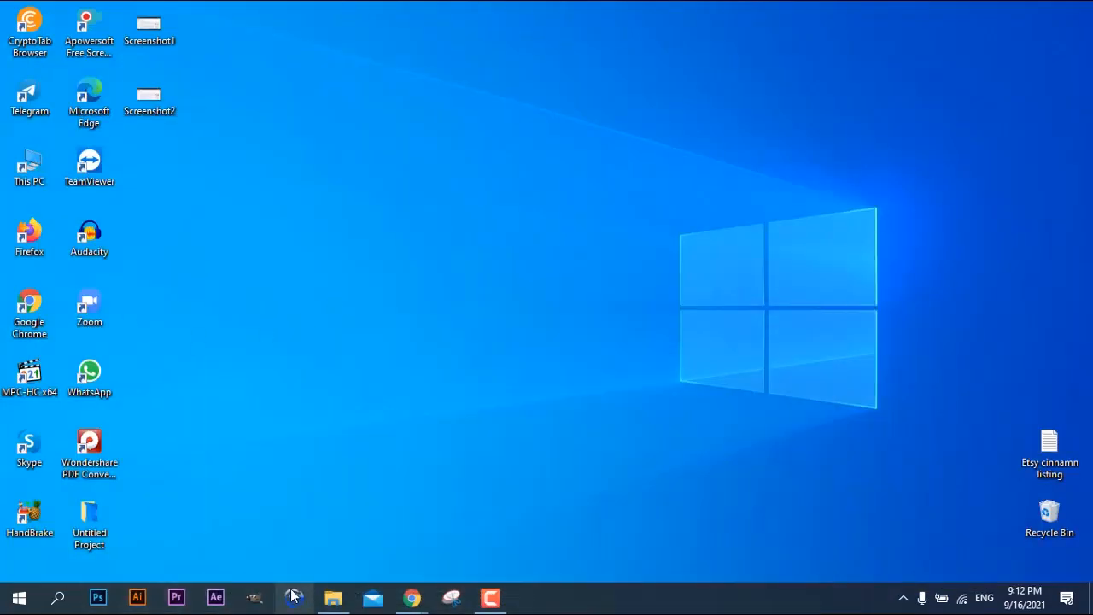
- Open This PC maximized and go to the Pictures folder
{"action": "left_click", "coordinate": [29, 164]}
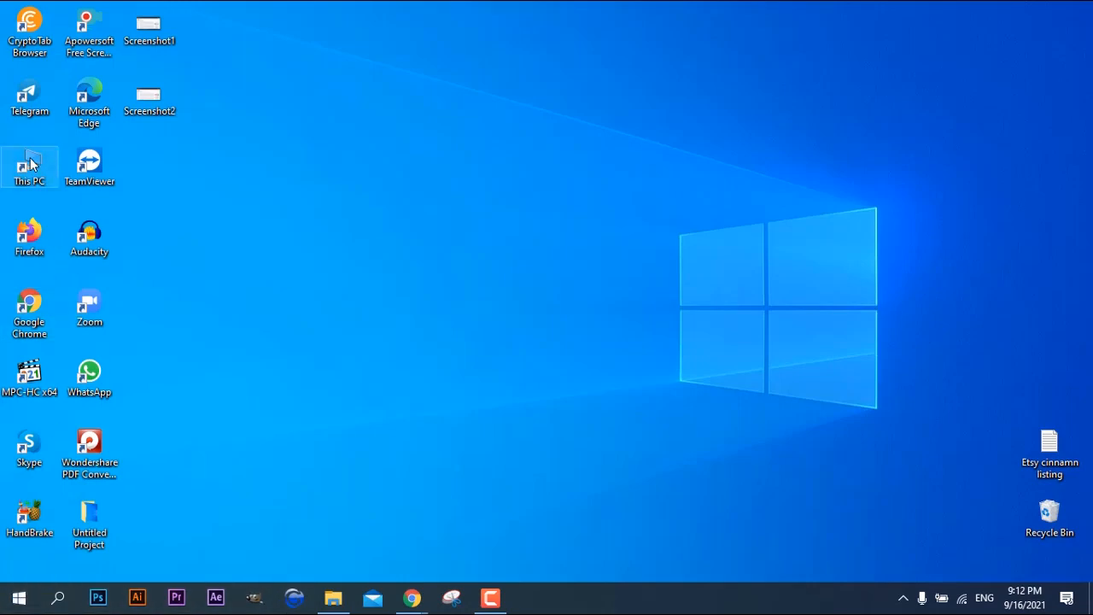
{"action": "double_click", "coordinate": [29, 162]}
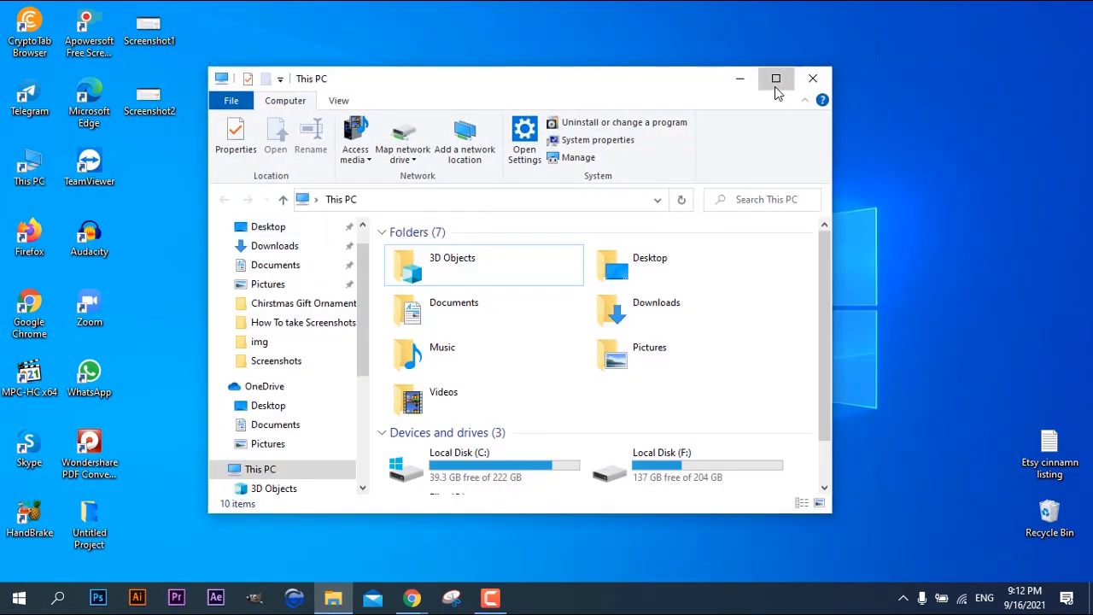
{"action": "left_click", "coordinate": [775, 79]}
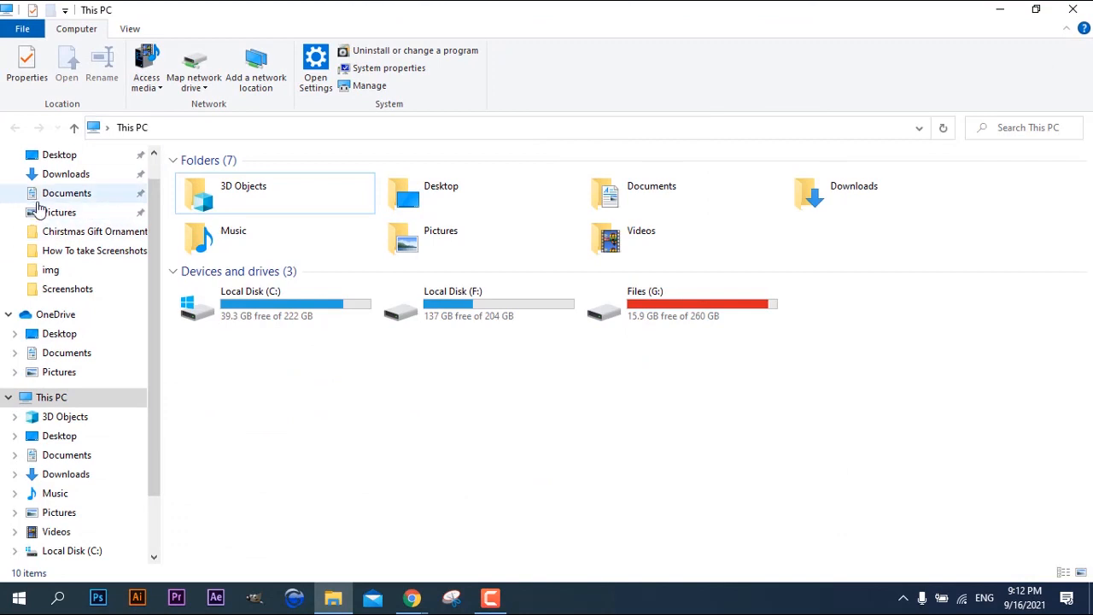
{"action": "left_click", "coordinate": [58, 212]}
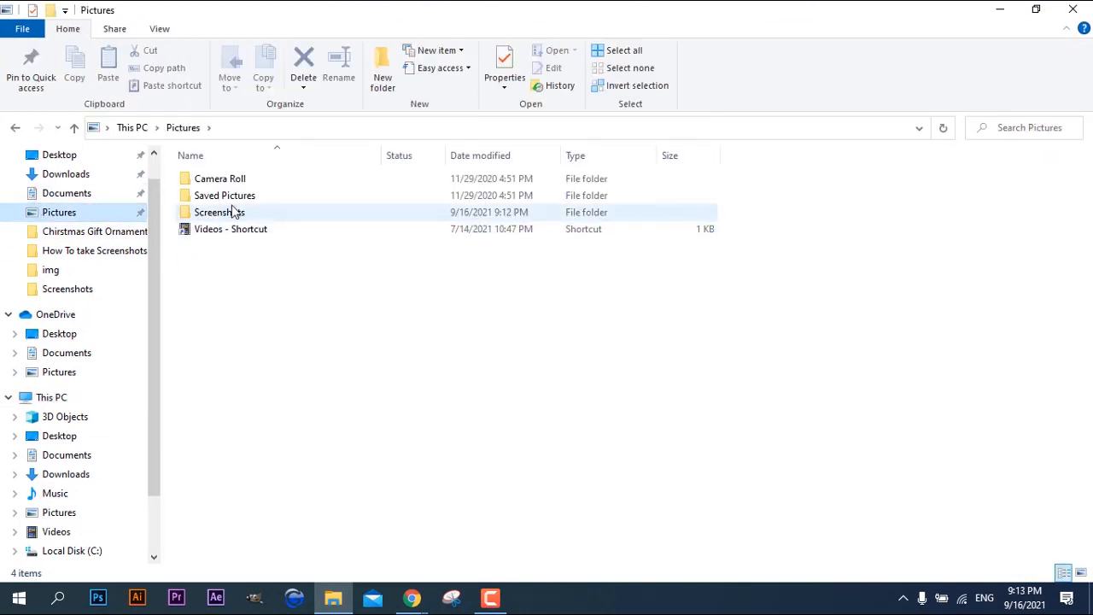
- Open the Screenshots folder and view the newest file, Screenshot (1188)
{"action": "double_click", "coordinate": [219, 211]}
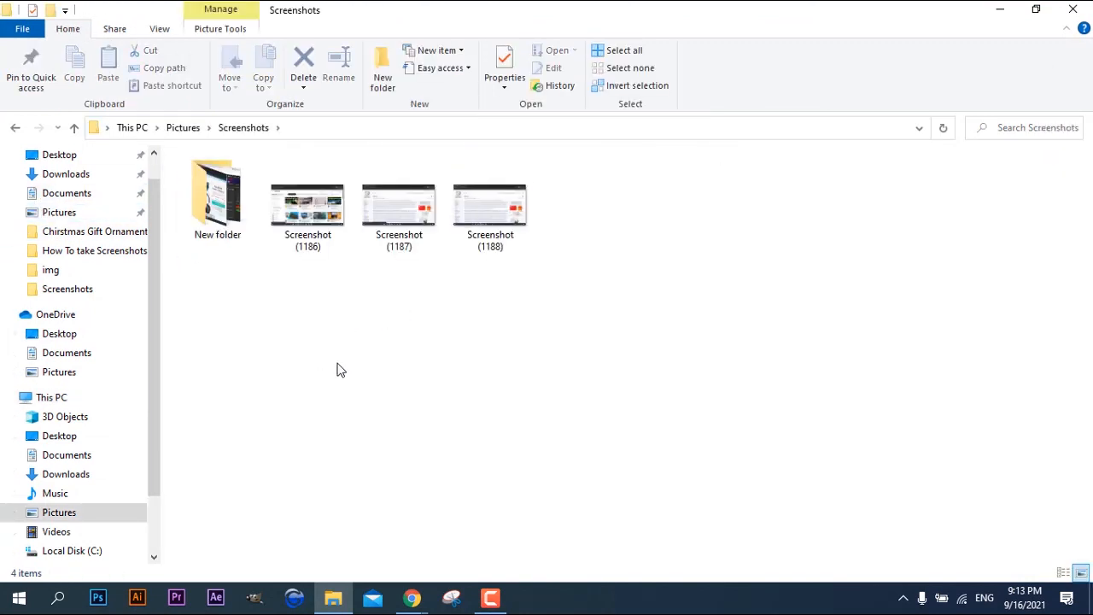
{"action": "left_click", "coordinate": [490, 205]}
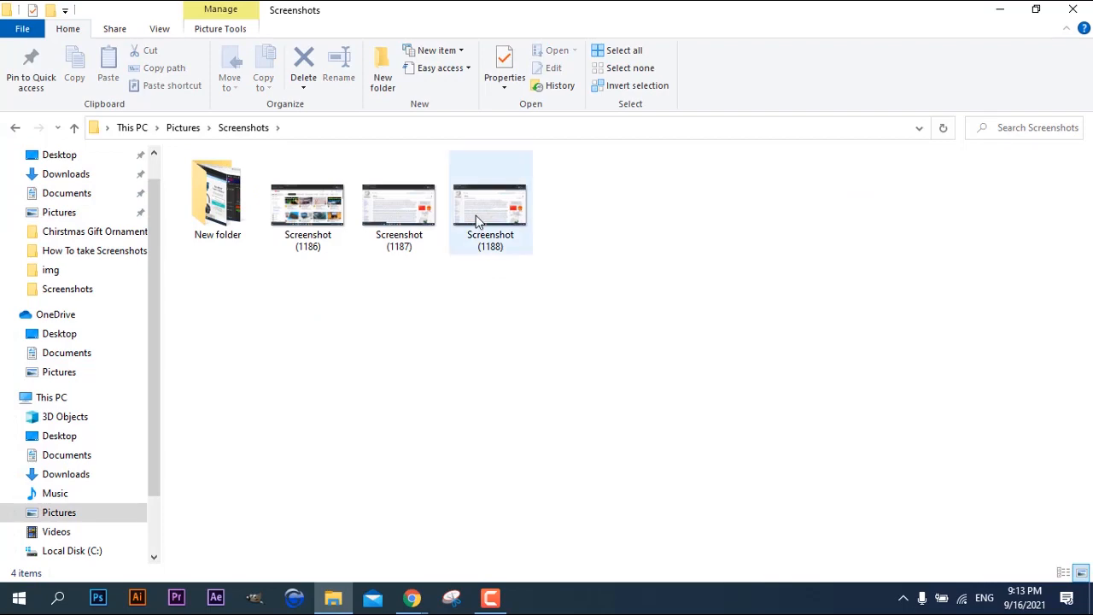
{"action": "double_click", "coordinate": [490, 201]}
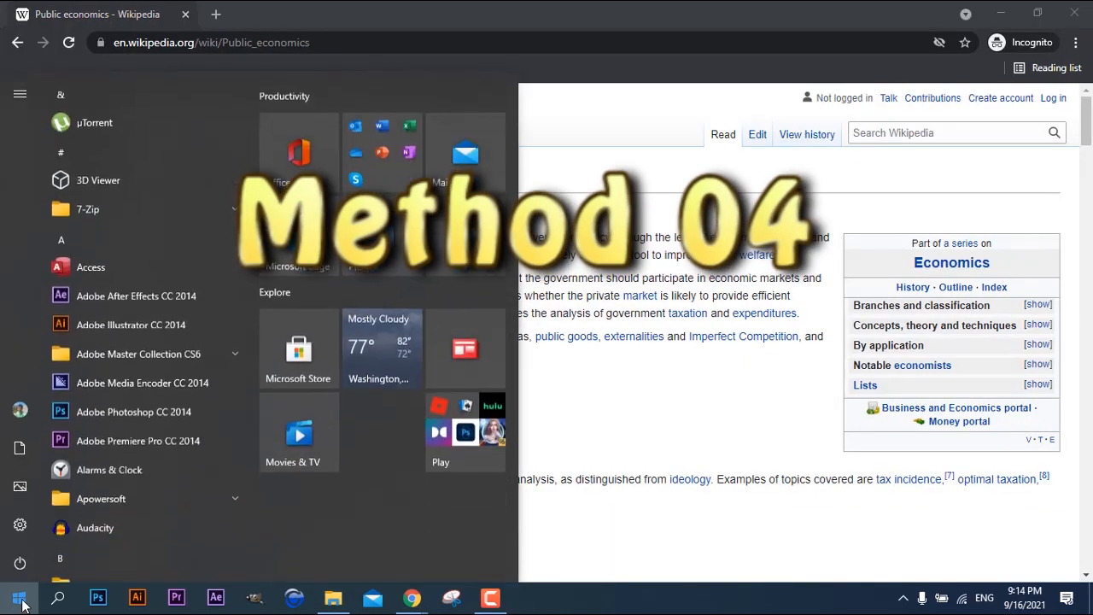
- Launch Snipping Tool, choose Free-form Snip and outline the Public economics intro paragraphs
{"action": "type", "text": "sni"}
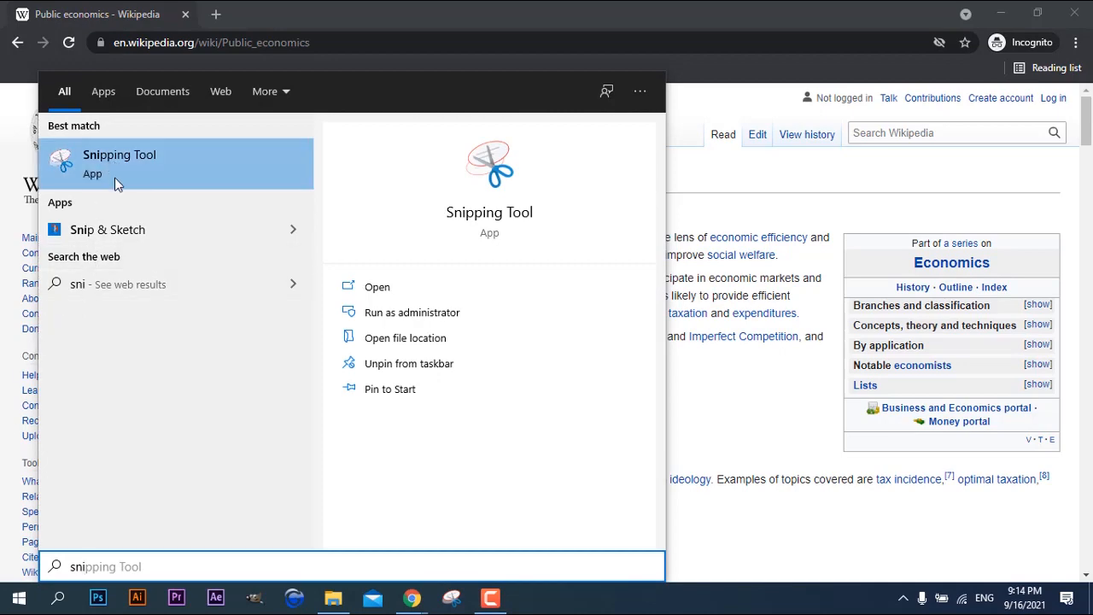
{"action": "left_click", "coordinate": [119, 163]}
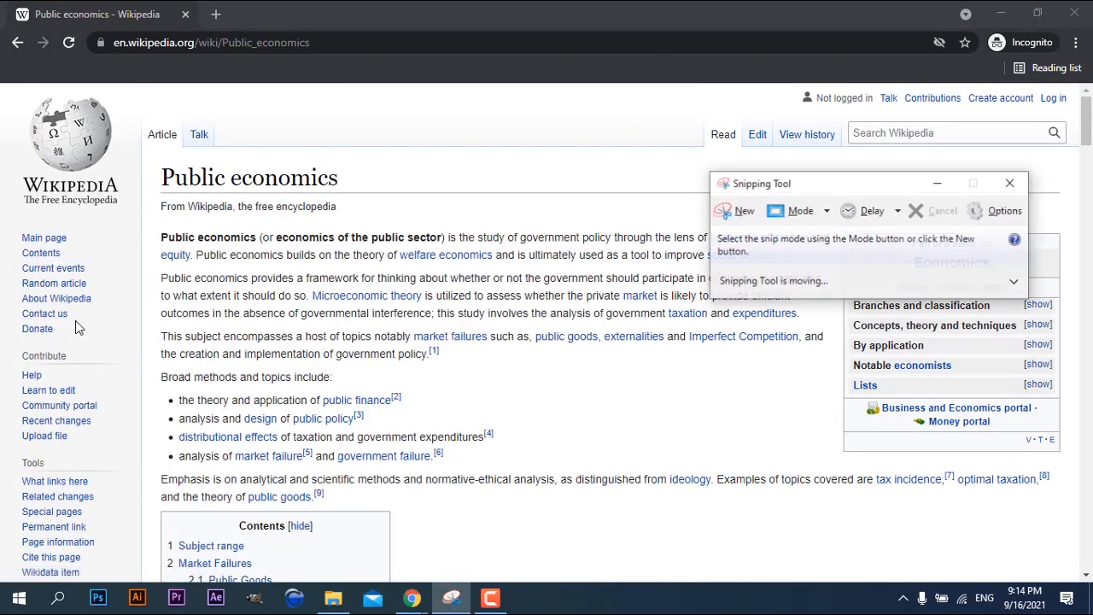
{"action": "left_click", "coordinate": [823, 212]}
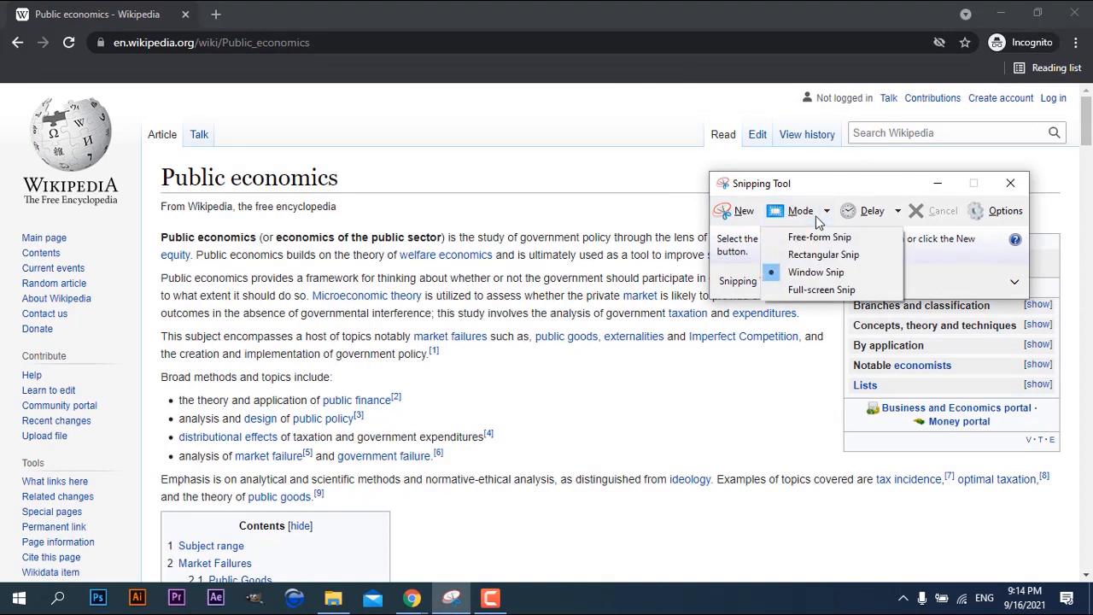
{"action": "mouse_move", "coordinate": [816, 272]}
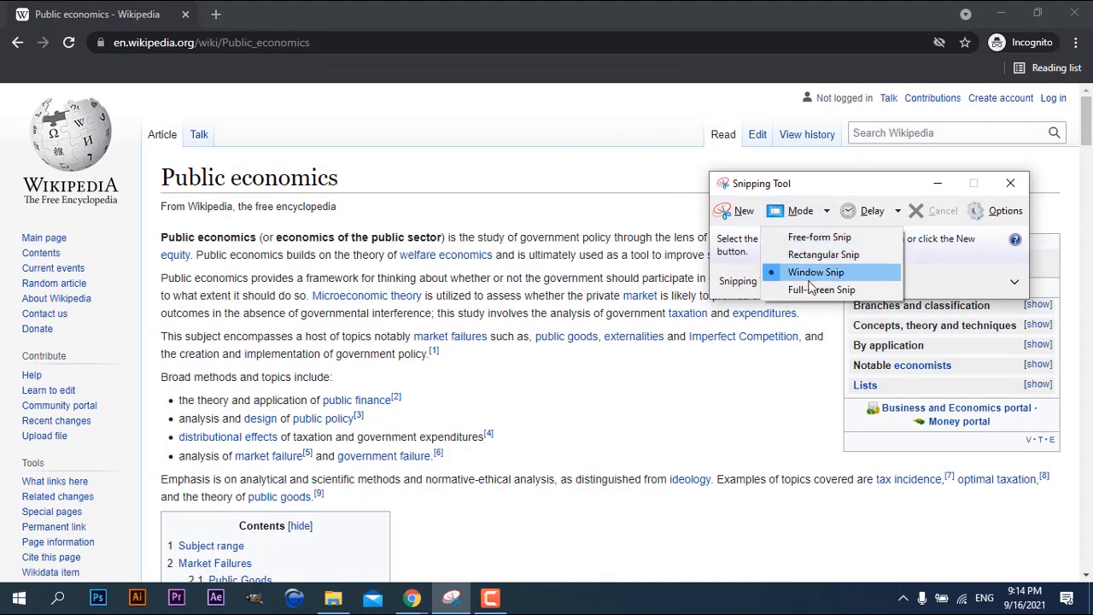
{"action": "mouse_move", "coordinate": [819, 237]}
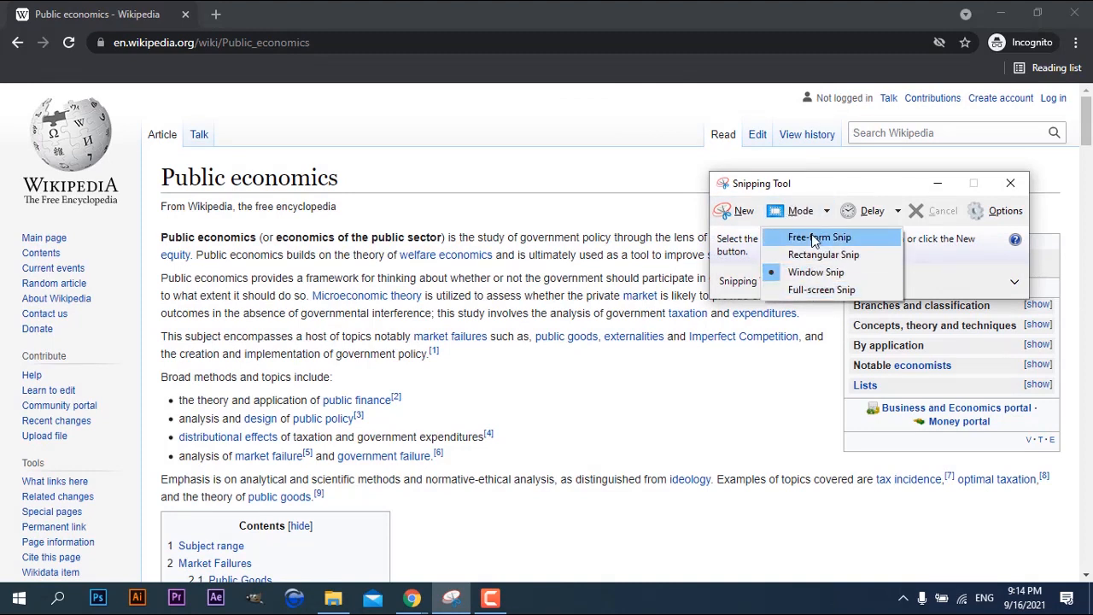
{"action": "left_click", "coordinate": [820, 237]}
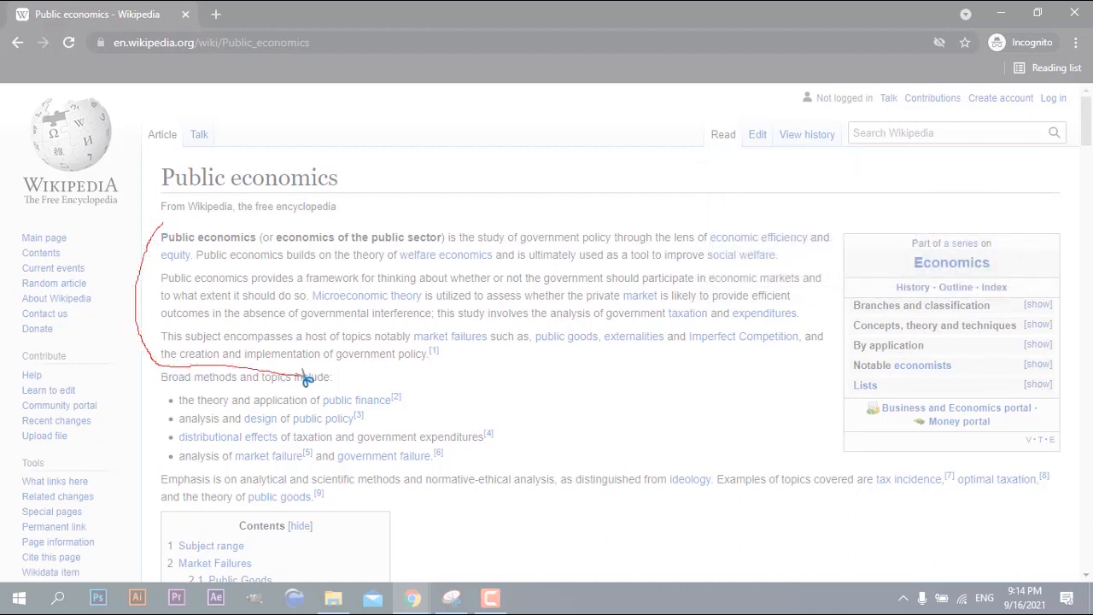
{"action": "left_click_drag", "start_coordinate": [307, 378], "coordinate": [828, 367]}
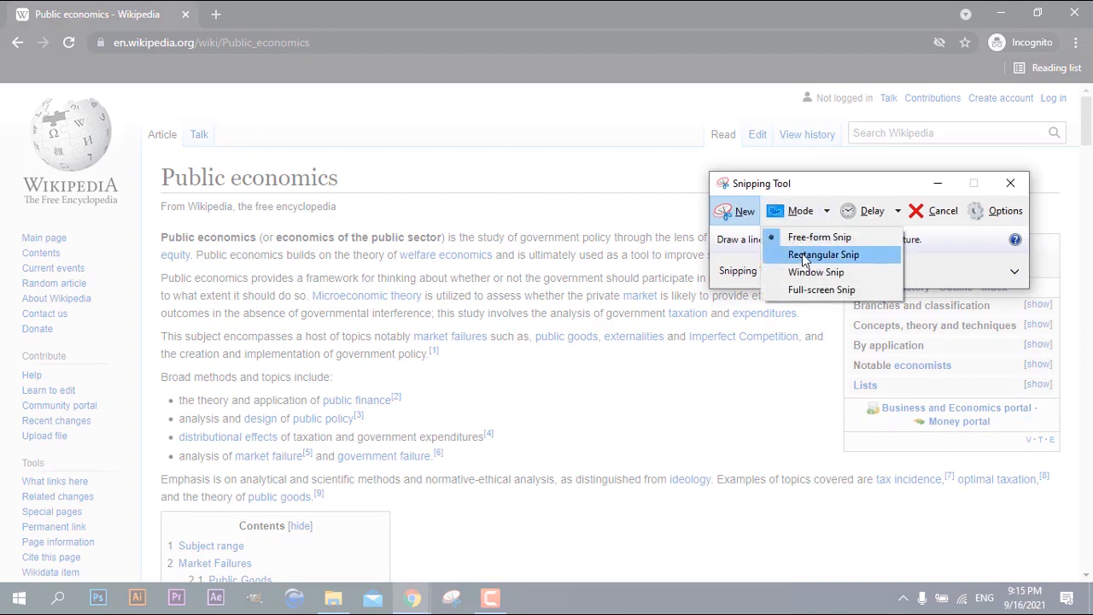
- Capture a rectangular area of the article, then start a new snip
{"action": "left_click", "coordinate": [823, 255]}
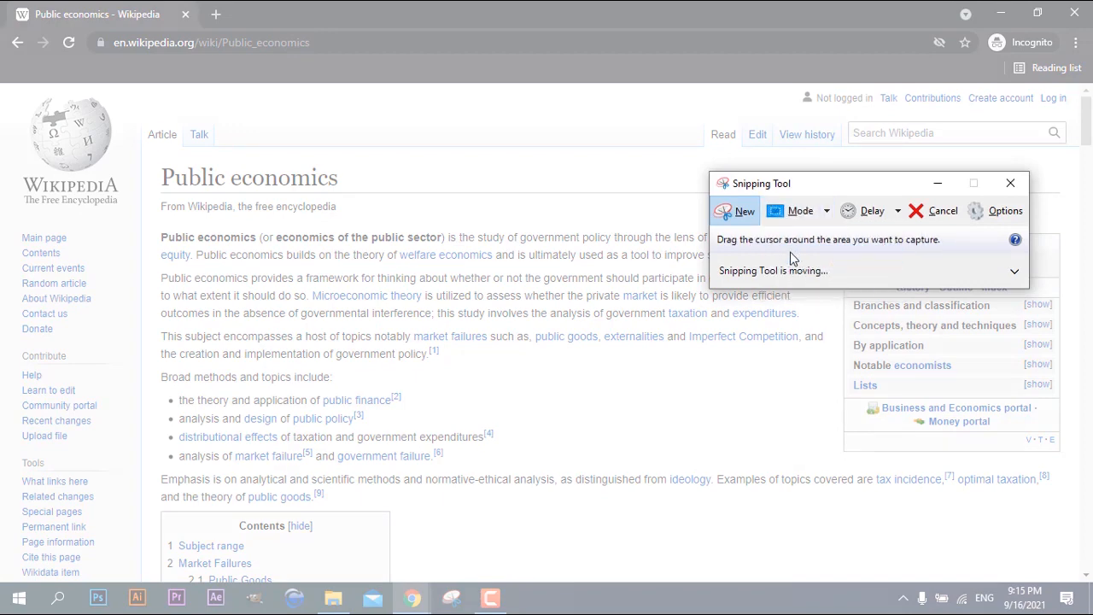
{"action": "mouse_move", "coordinate": [134, 174]}
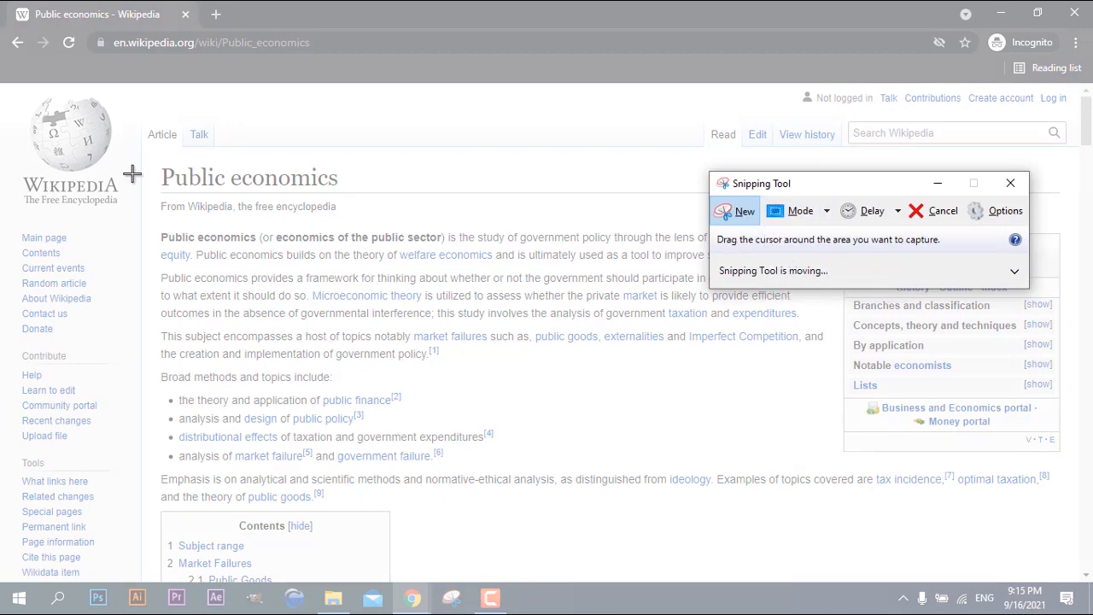
{"action": "left_click_drag", "start_coordinate": [133, 174], "coordinate": [755, 502]}
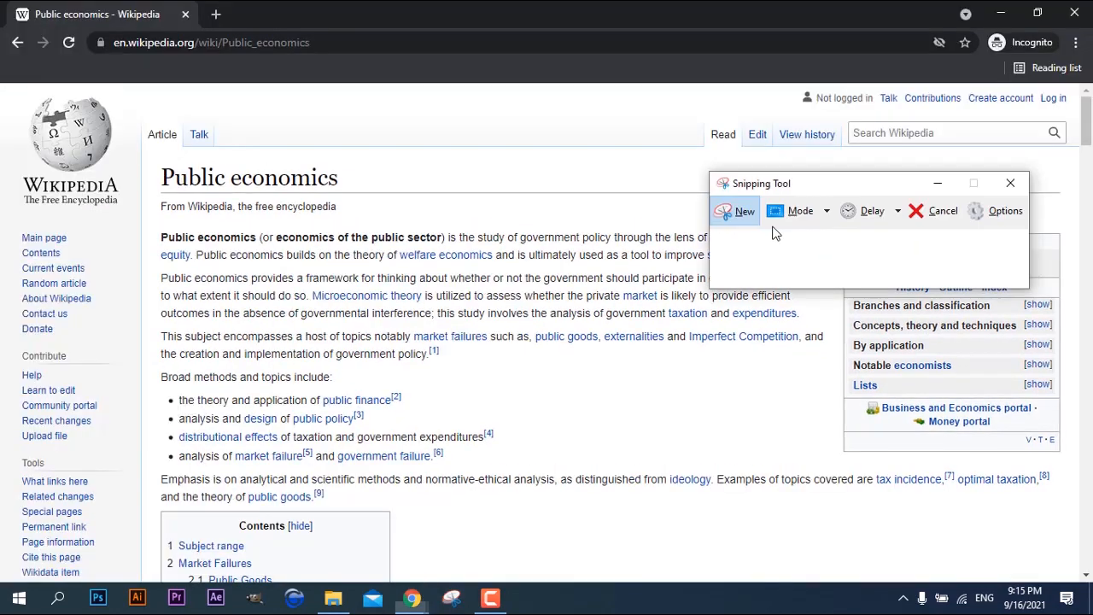
{"action": "left_click", "coordinate": [736, 212]}
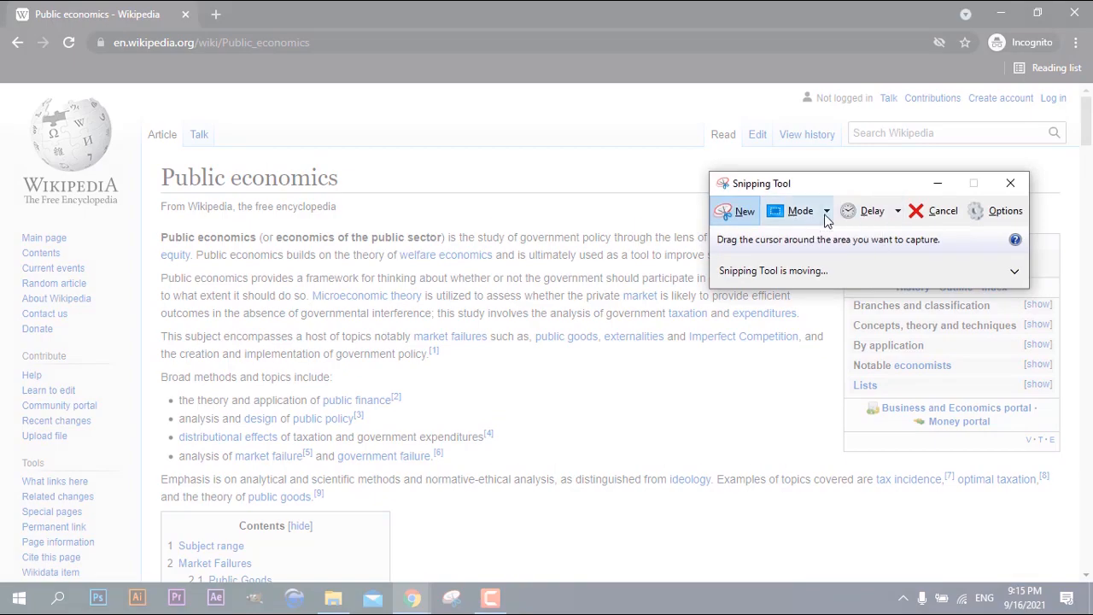
- Set the capture mode to Window Snip and reopen the list of snip types
{"action": "left_click", "coordinate": [826, 211]}
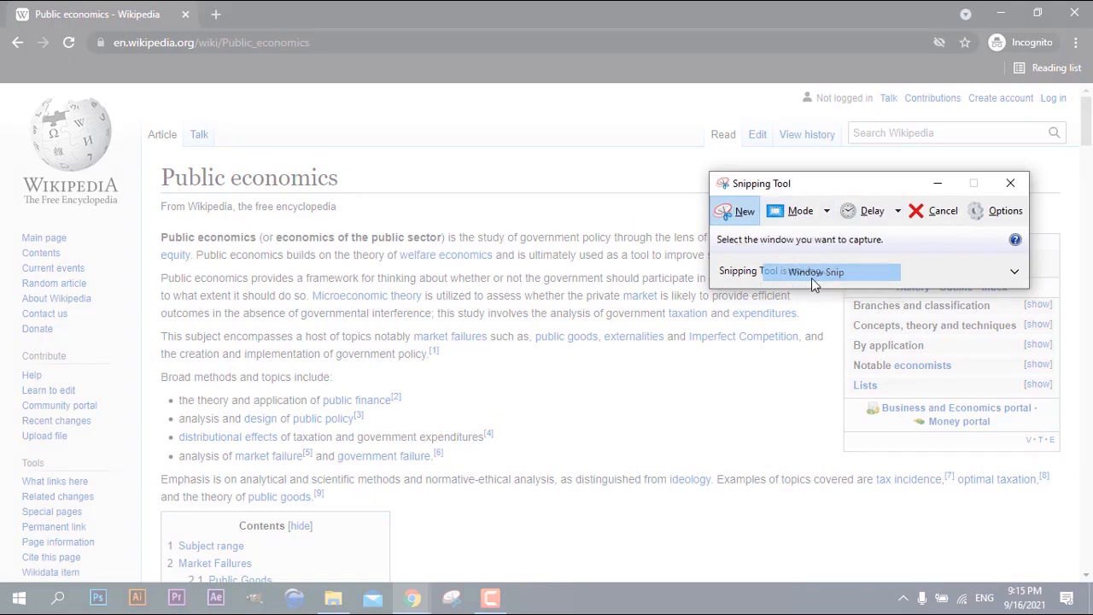
{"action": "left_click", "coordinate": [1011, 183]}
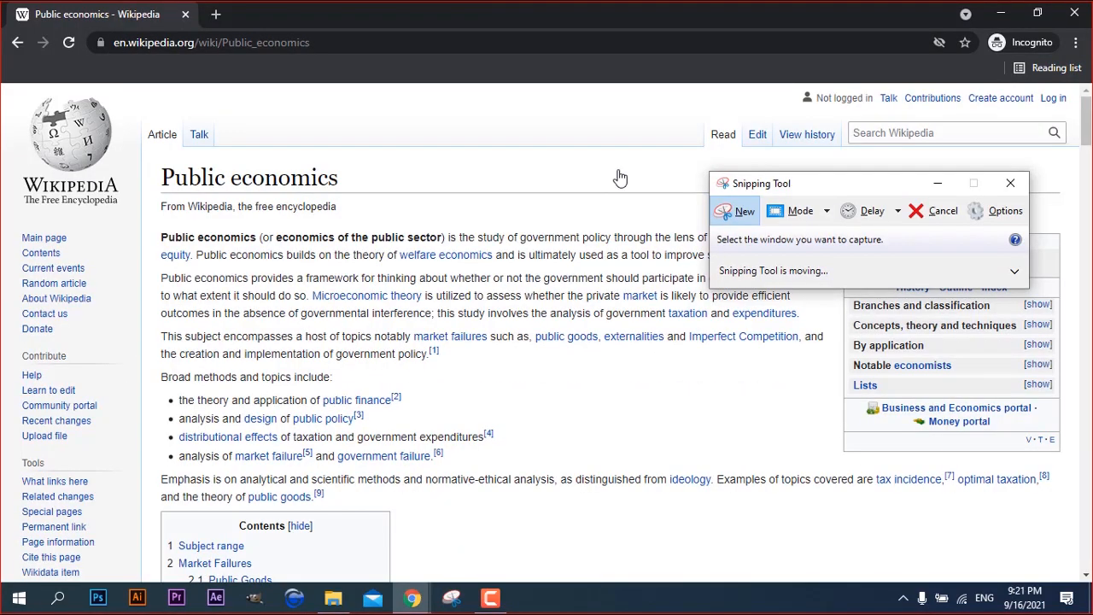
{"action": "mouse_move", "coordinate": [802, 224]}
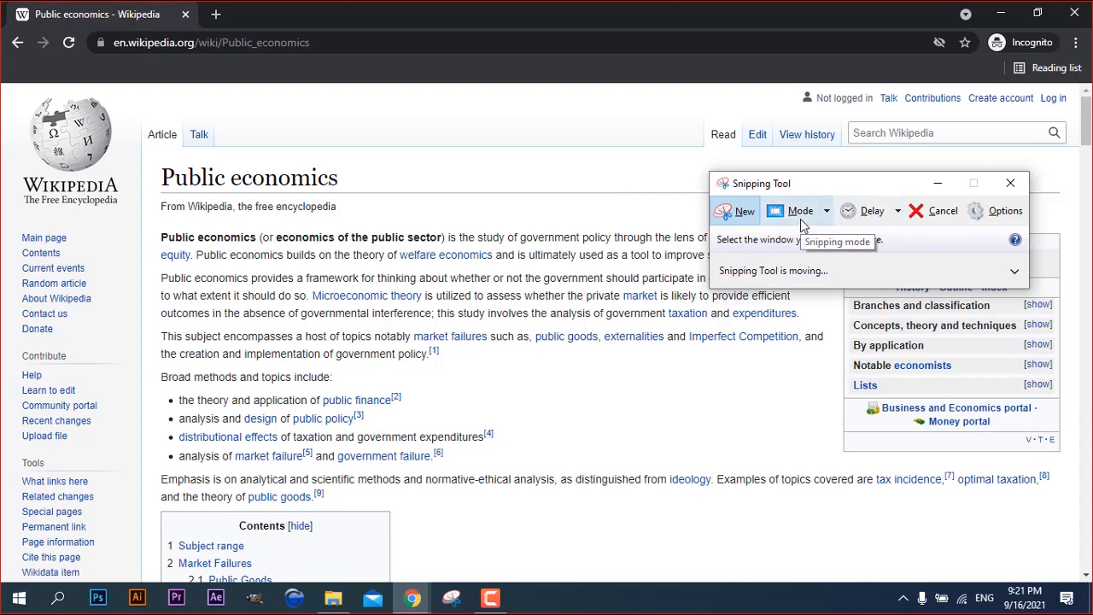
{"action": "left_click", "coordinate": [819, 210]}
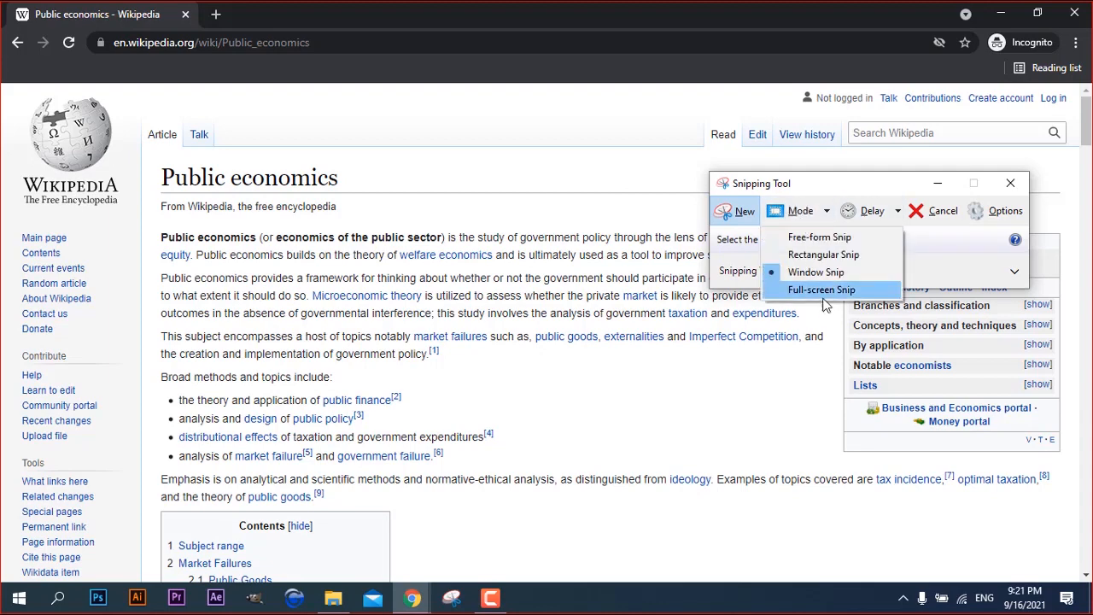
- Take a full-screen snip, circle the title with the pen and highlight the bold 'Public economics' phrase
{"action": "left_click", "coordinate": [820, 291]}
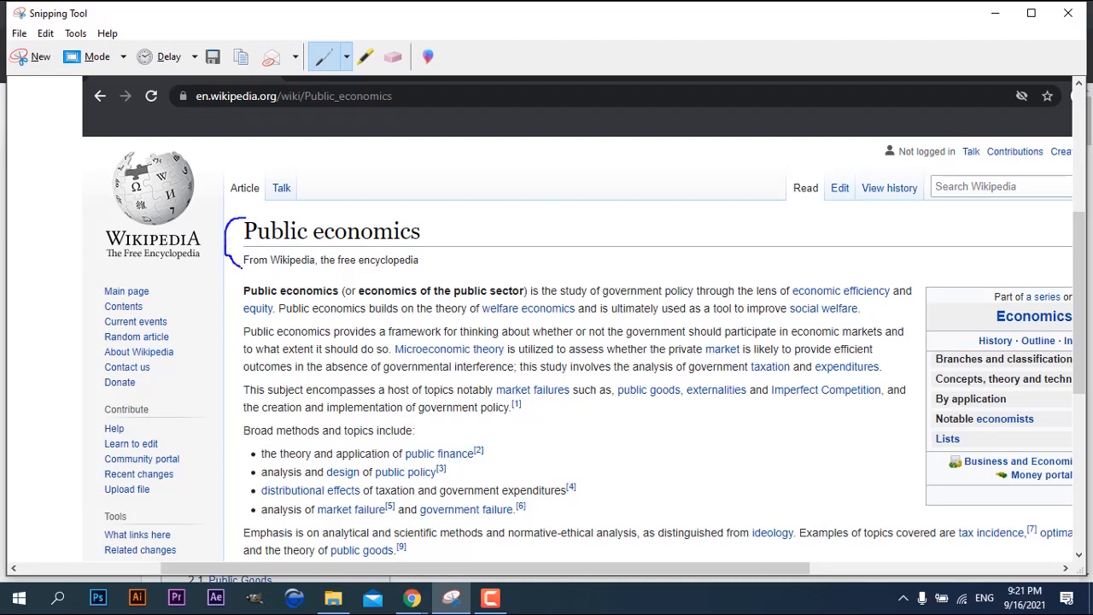
{"action": "left_click_drag", "start_coordinate": [231, 248], "coordinate": [406, 267]}
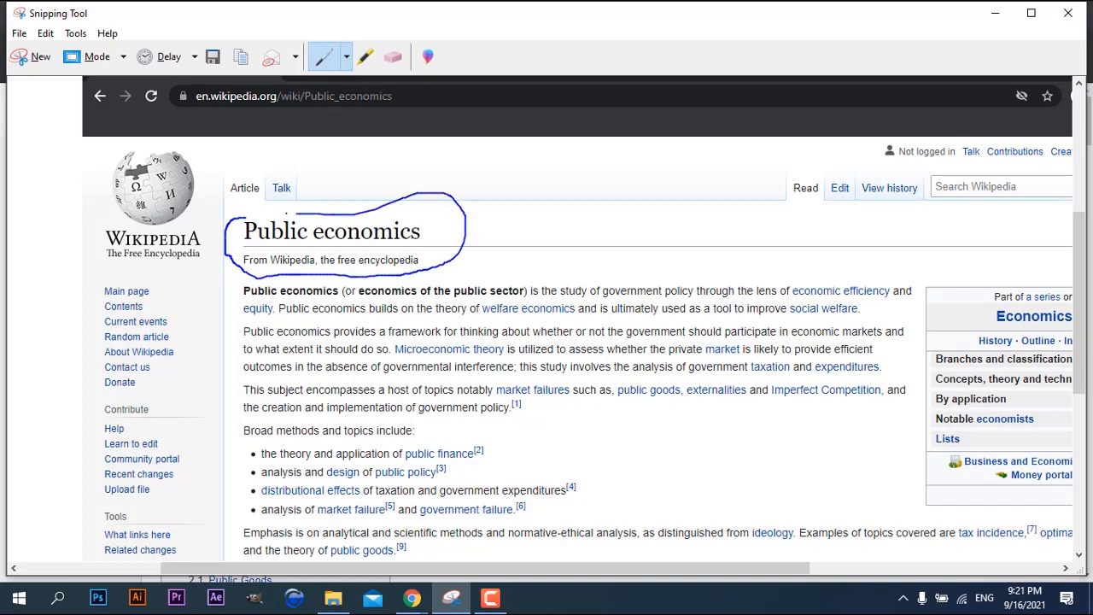
{"action": "mouse_move", "coordinate": [362, 54]}
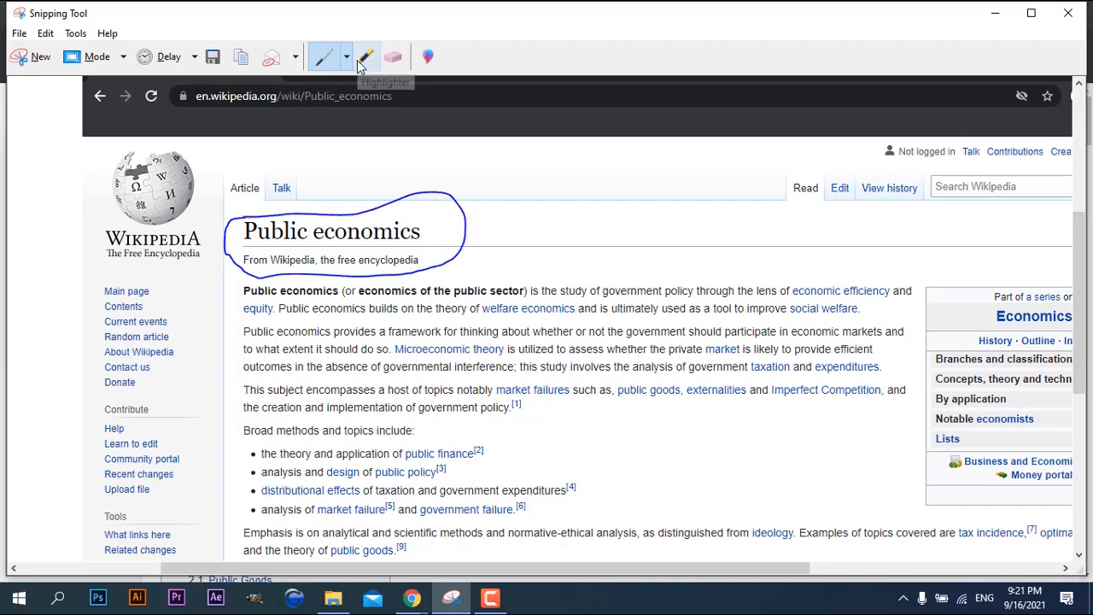
{"action": "left_click", "coordinate": [367, 56]}
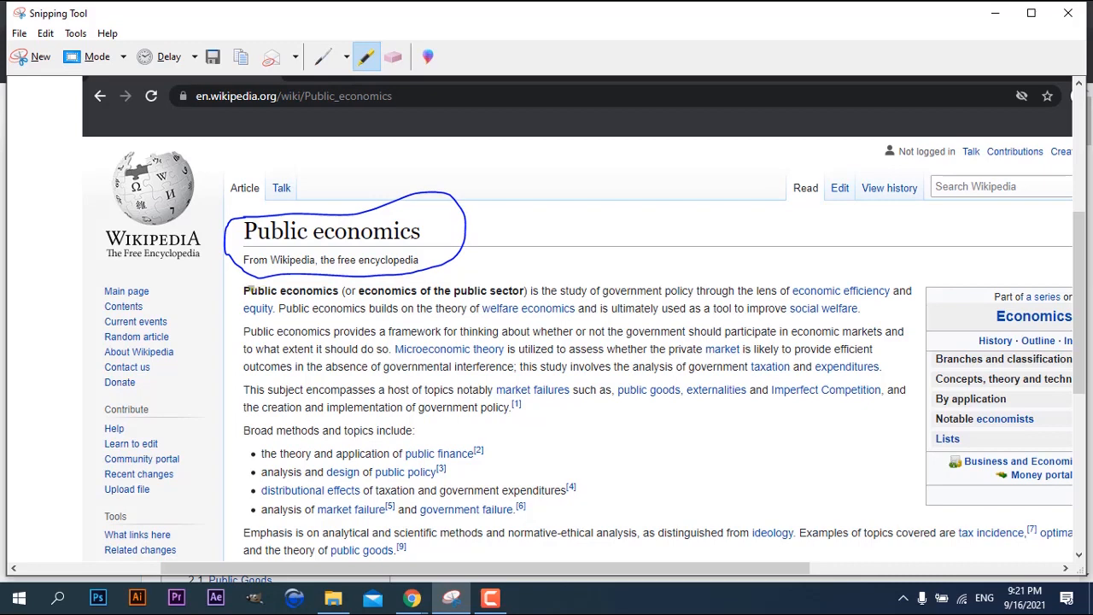
{"action": "double_click", "coordinate": [259, 291]}
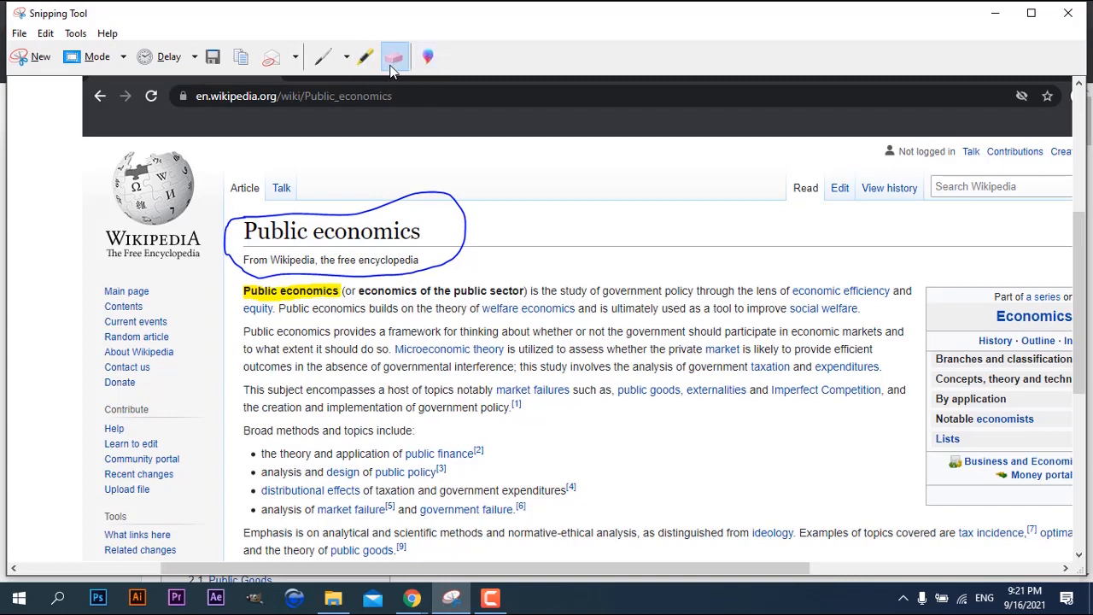
{"action": "mouse_move", "coordinate": [338, 294]}
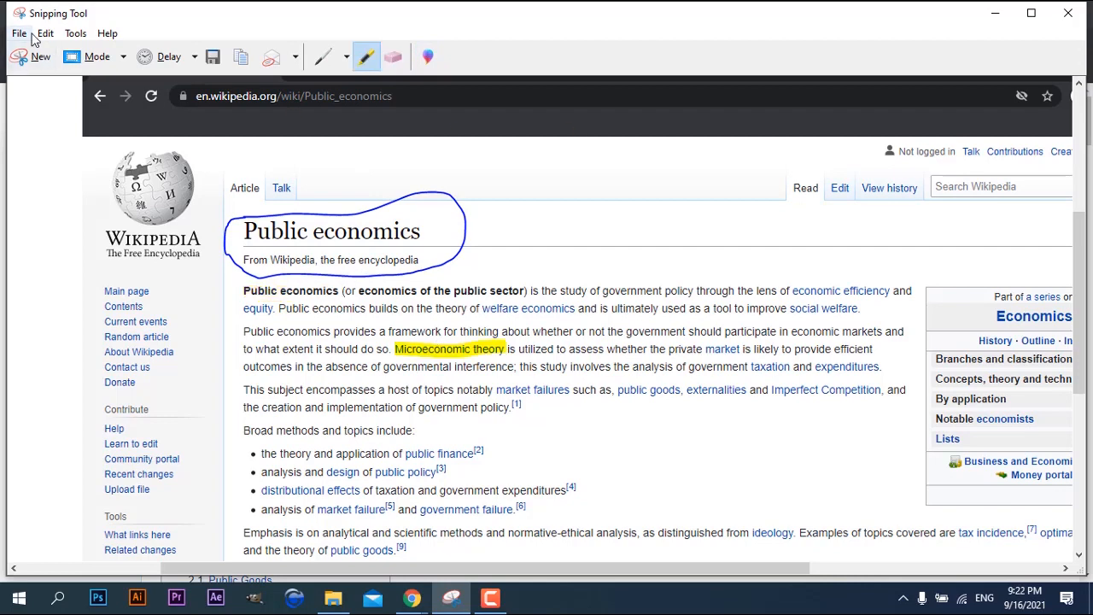
- Save the annotated capture with the file name Screenshot3
{"action": "left_click", "coordinate": [18, 33]}
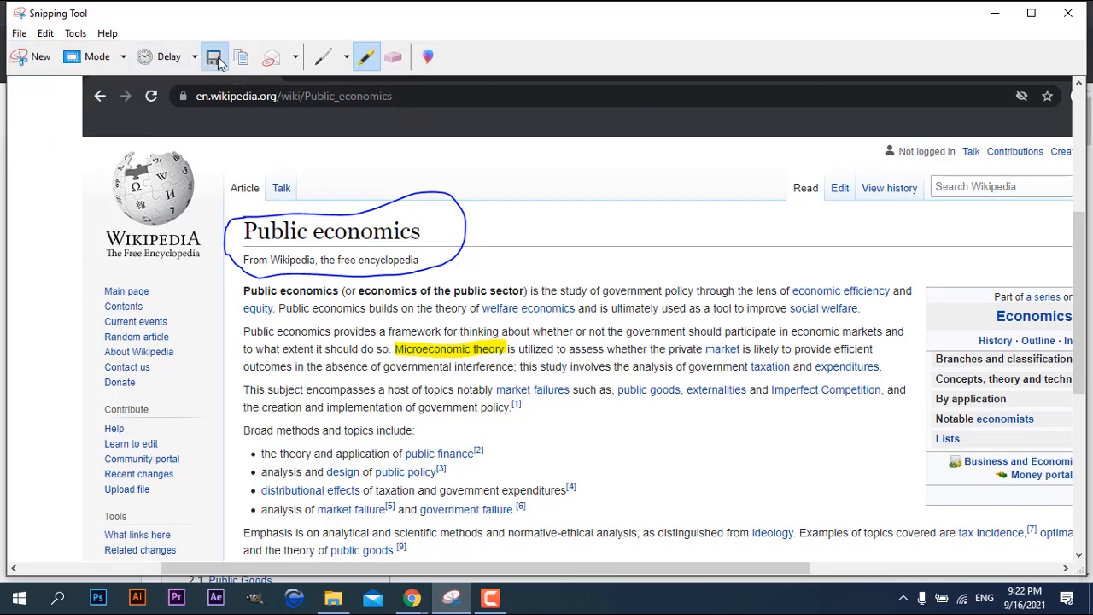
{"action": "left_click", "coordinate": [215, 56]}
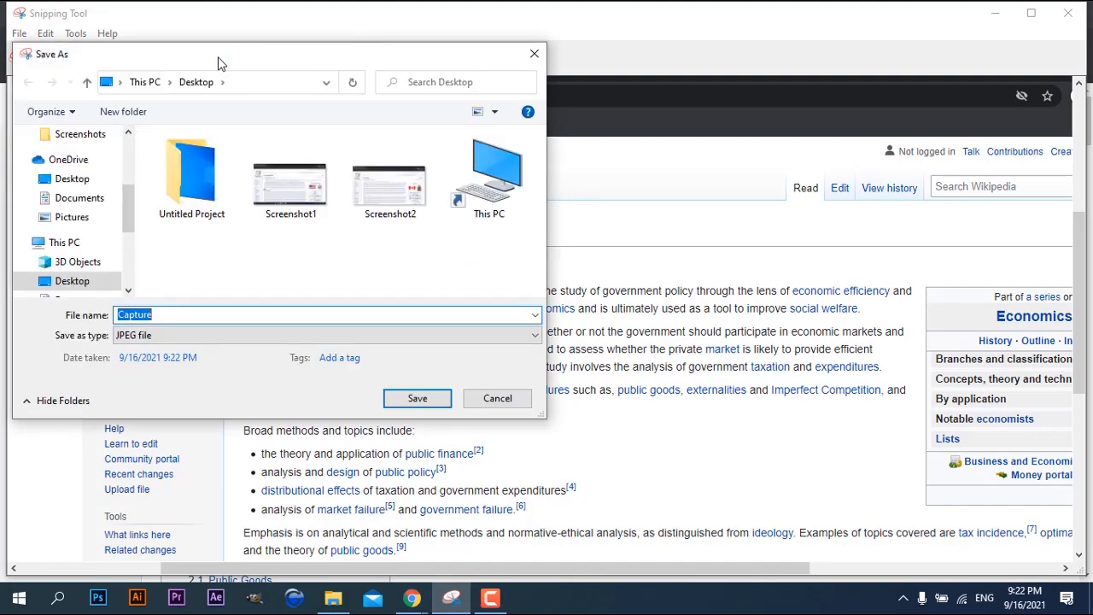
{"action": "type", "text": "Screenshot3"}
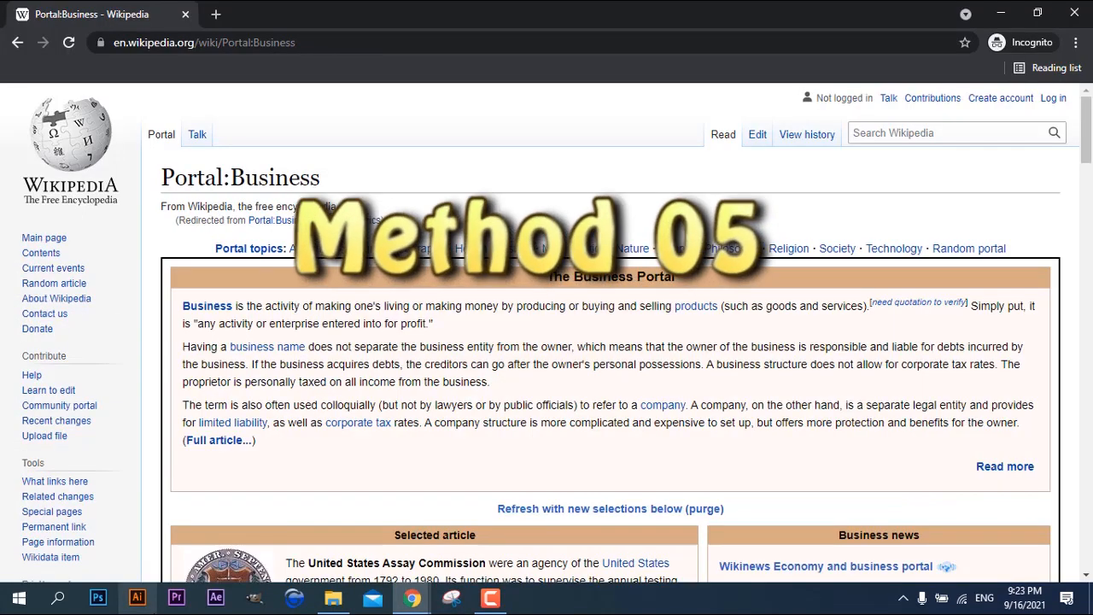
- Launch Snip & Sketch from a Start search for 'sni'
{"action": "left_click", "coordinate": [10, 597]}
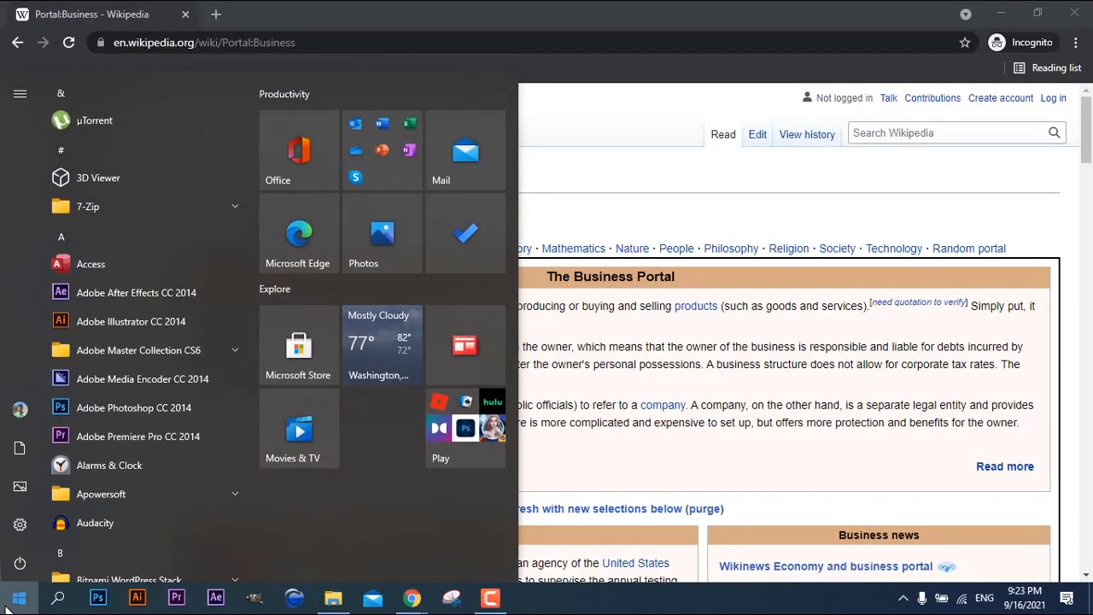
{"action": "type", "text": "sni"}
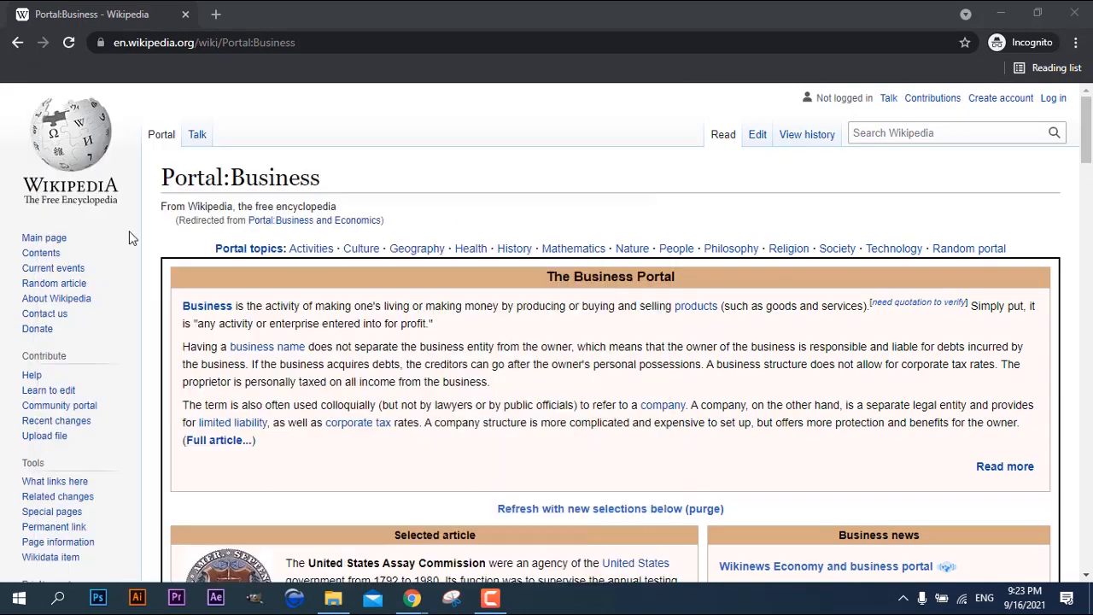
{"action": "left_click", "coordinate": [521, 597]}
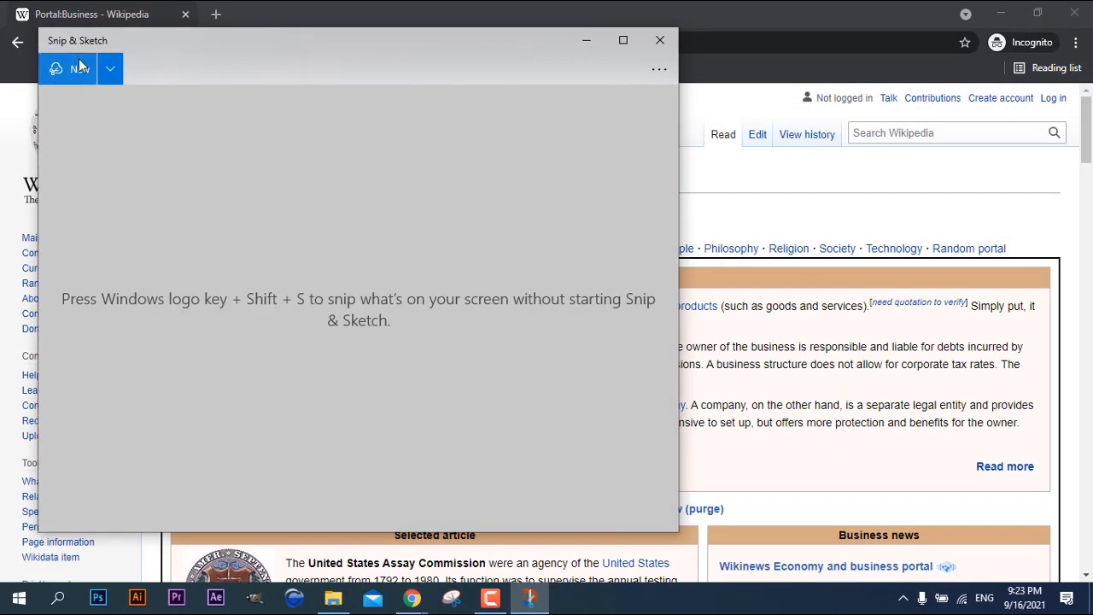
- Start a new capture of the Wikipedia Business portal window
{"action": "left_click", "coordinate": [68, 68]}
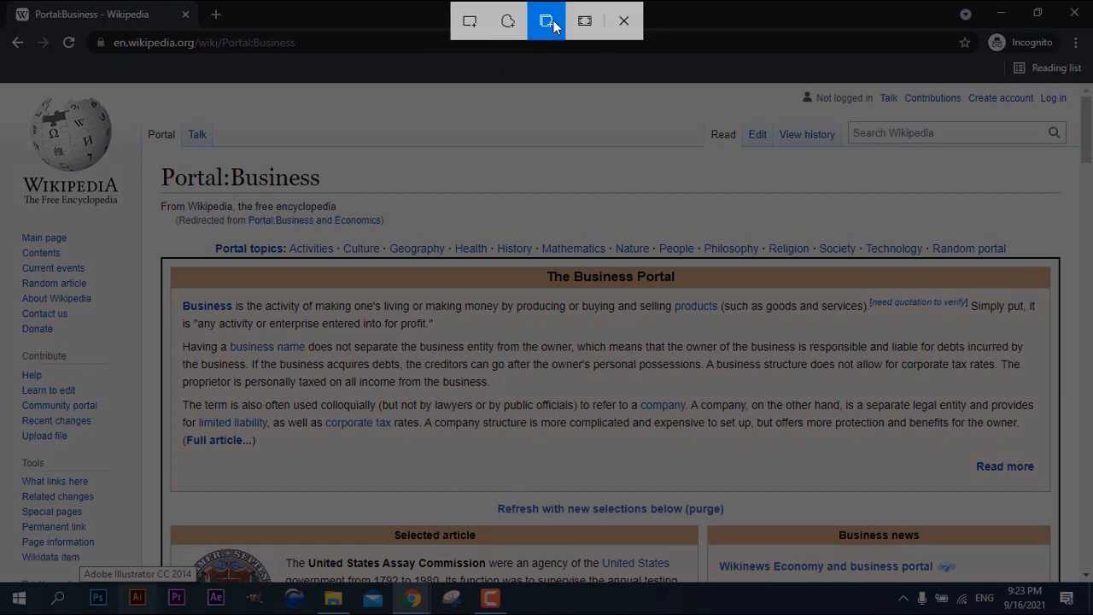
{"action": "mouse_move", "coordinate": [520, 26]}
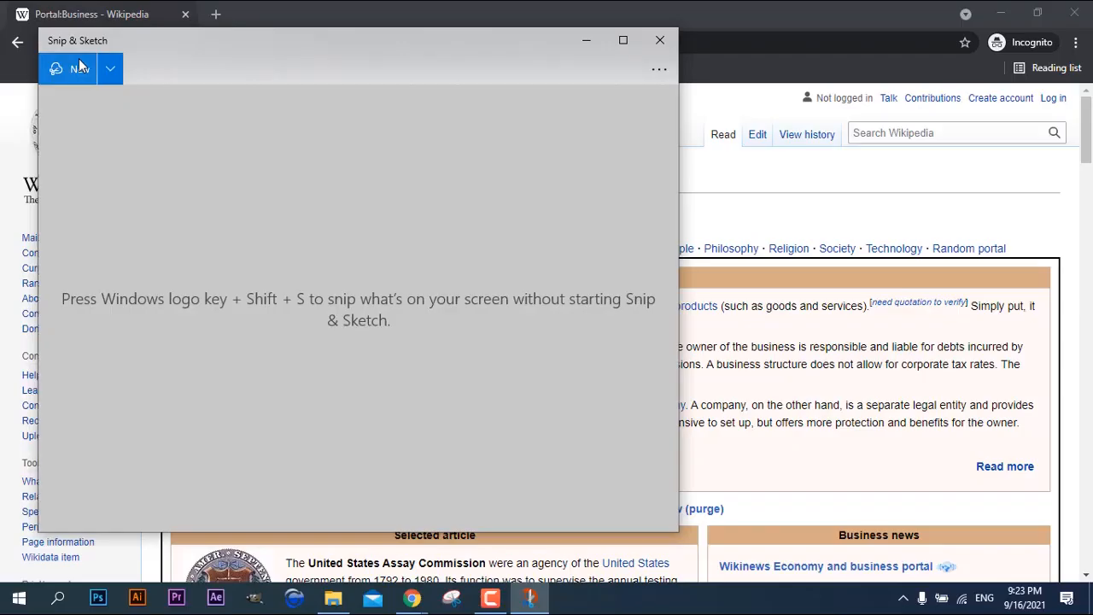
{"action": "left_click", "coordinate": [68, 69]}
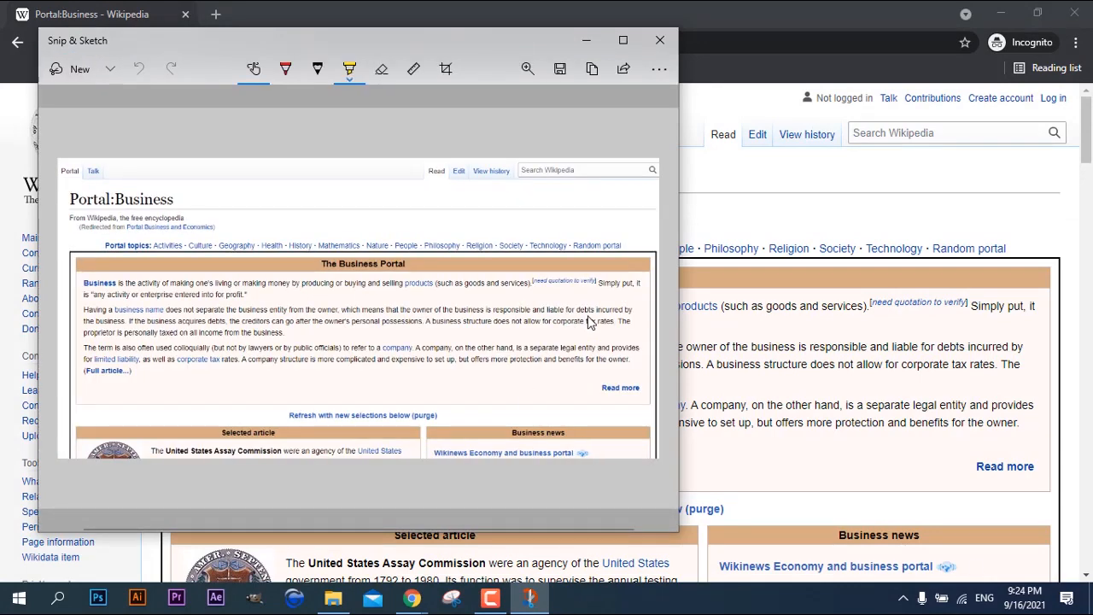
- With the Ballpoint pen in red, circle the Portal:Business title and try the Highlighter on the intro text
{"action": "left_click", "coordinate": [285, 69]}
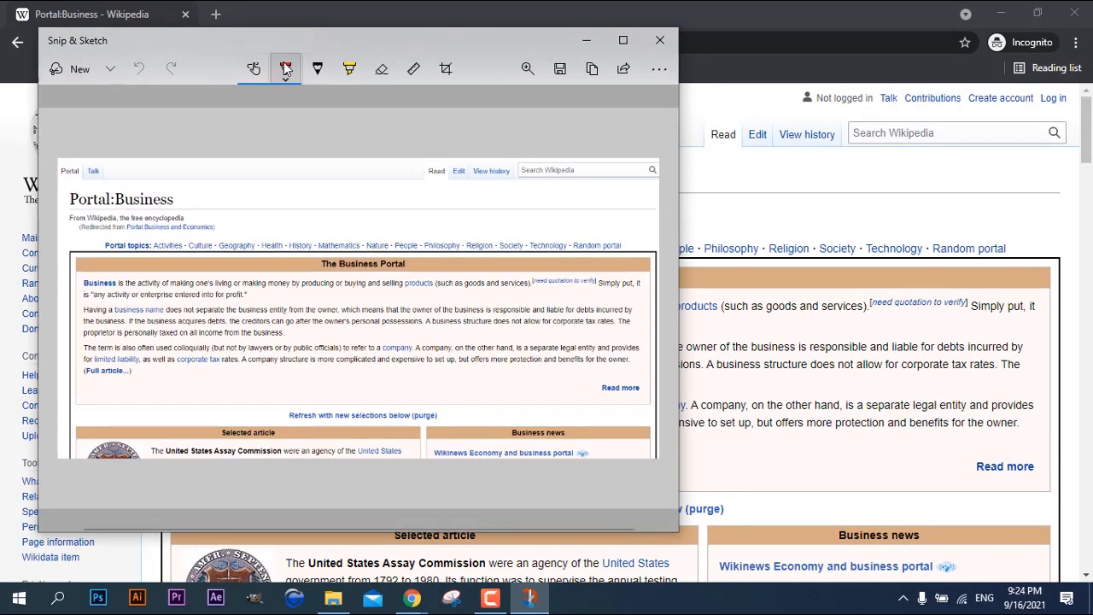
{"action": "left_click", "coordinate": [287, 68]}
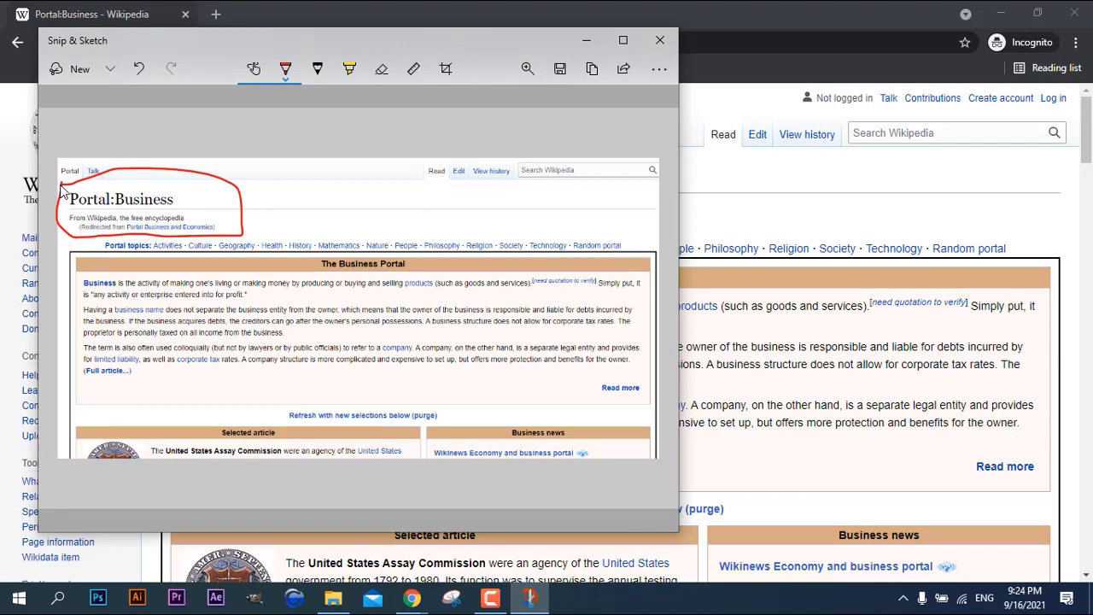
{"action": "mouse_move", "coordinate": [589, 97]}
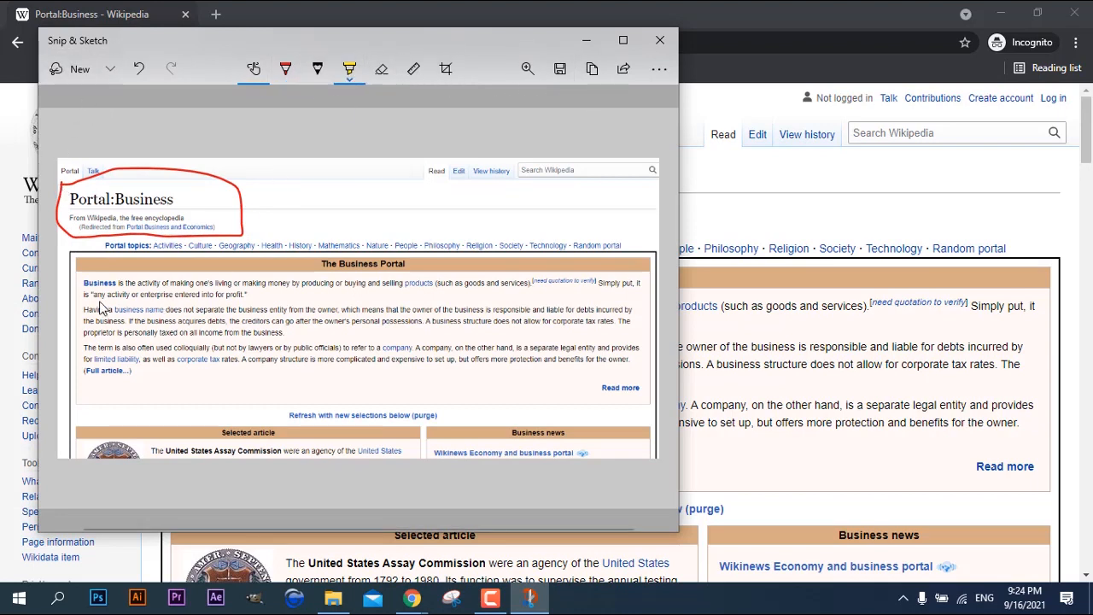
{"action": "left_click_drag", "start_coordinate": [82, 284], "coordinate": [133, 283]}
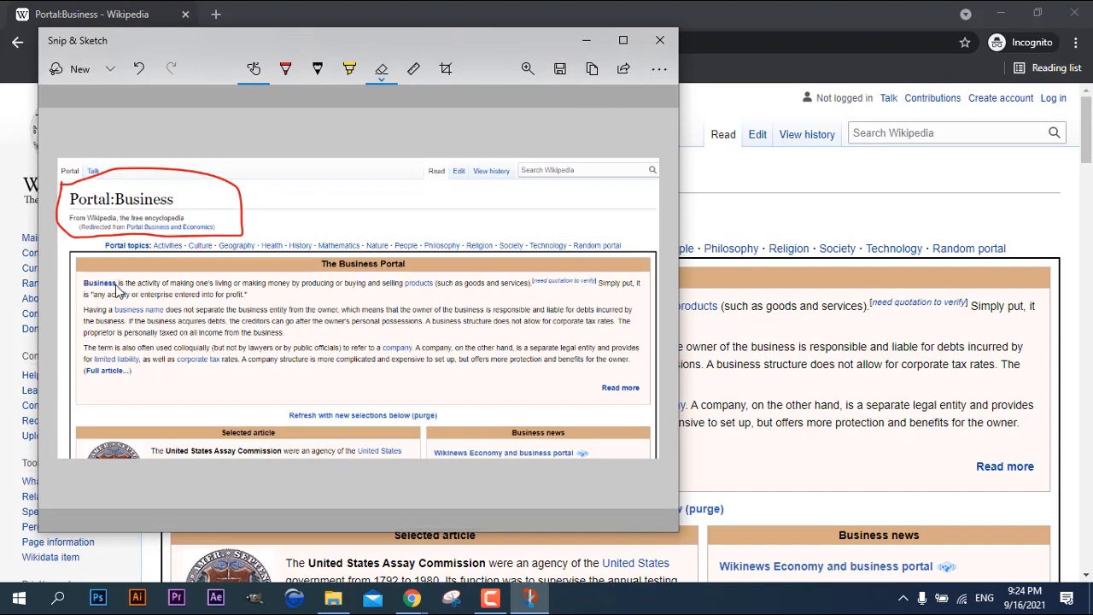
{"action": "mouse_move", "coordinate": [560, 69]}
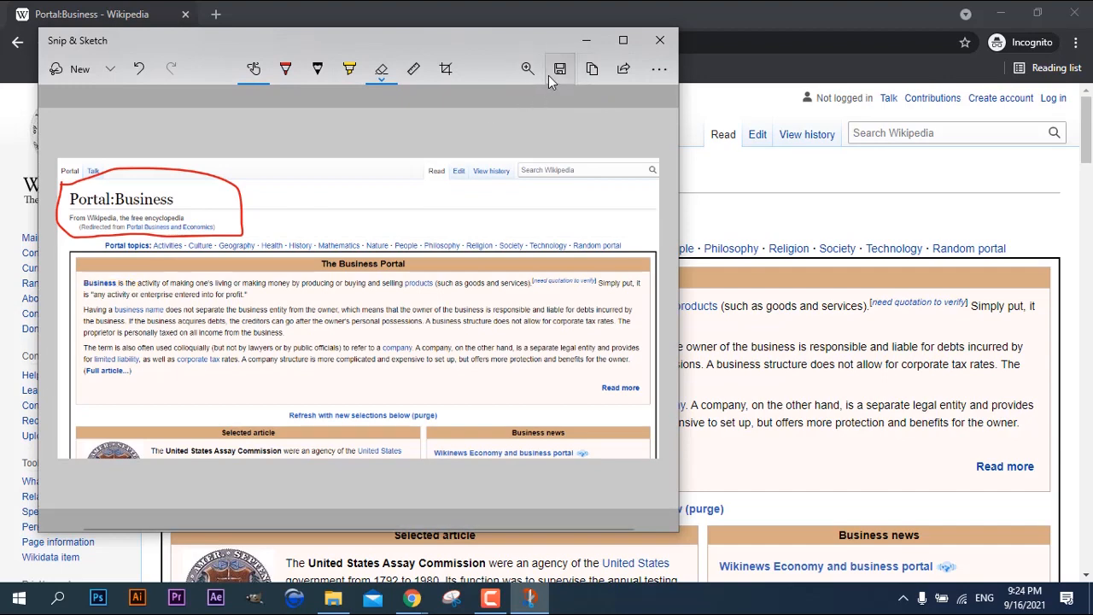
- Save the marked-up capture to the Desktop as Screenshot4 (JPG)
{"action": "left_click", "coordinate": [560, 68]}
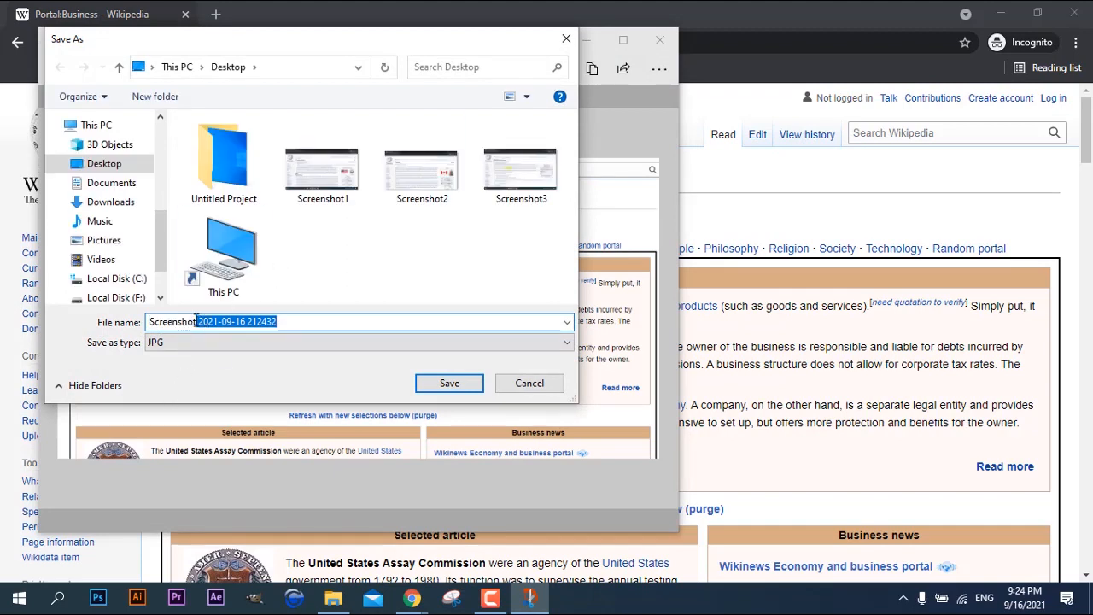
{"action": "type", "text": "Screenshot4"}
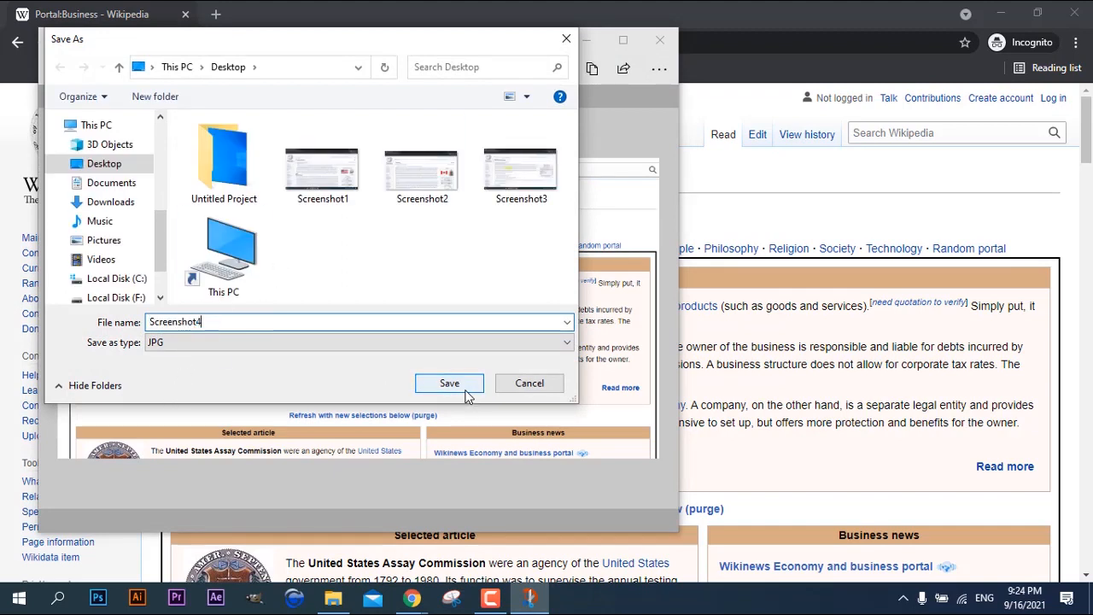